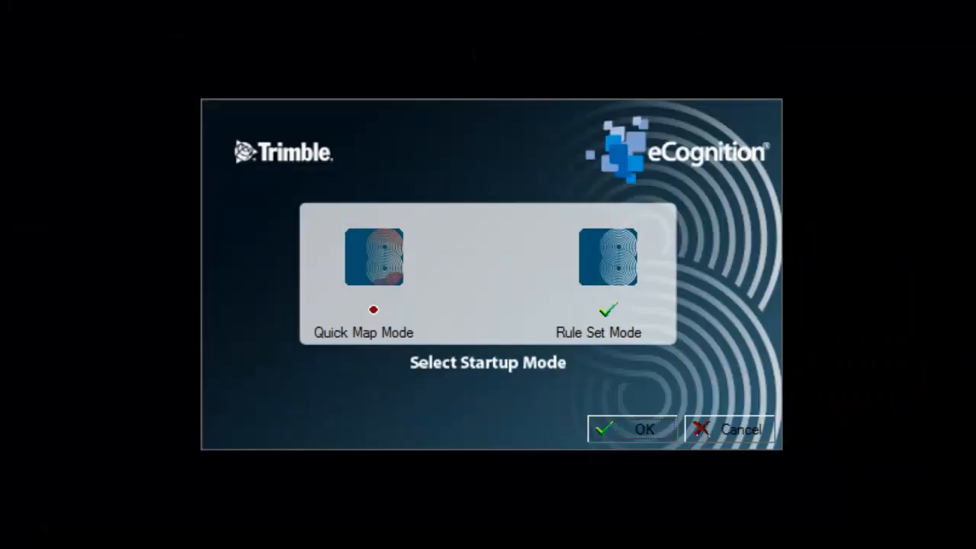
Step: Start eCognition Developer in Rule Set Mode
click(631, 428)
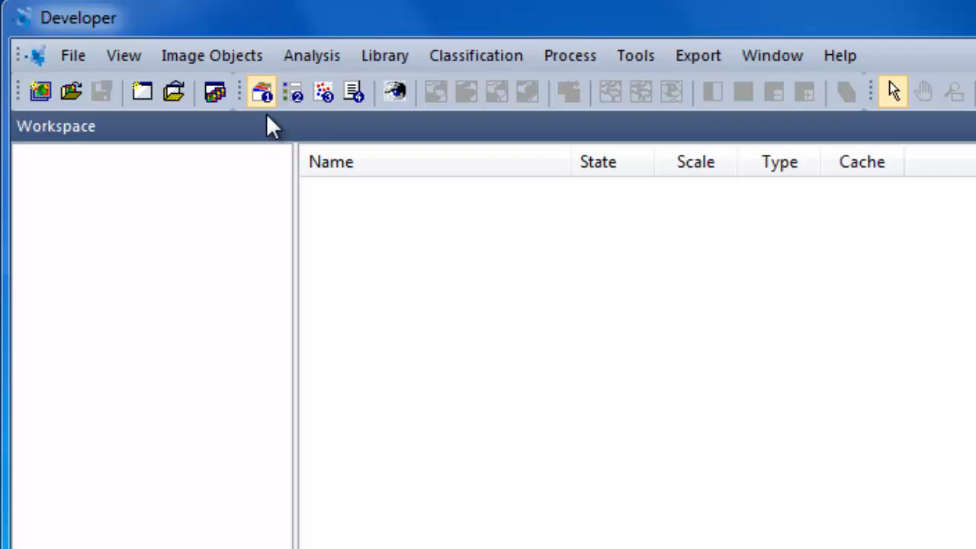
mouse_move(262, 92)
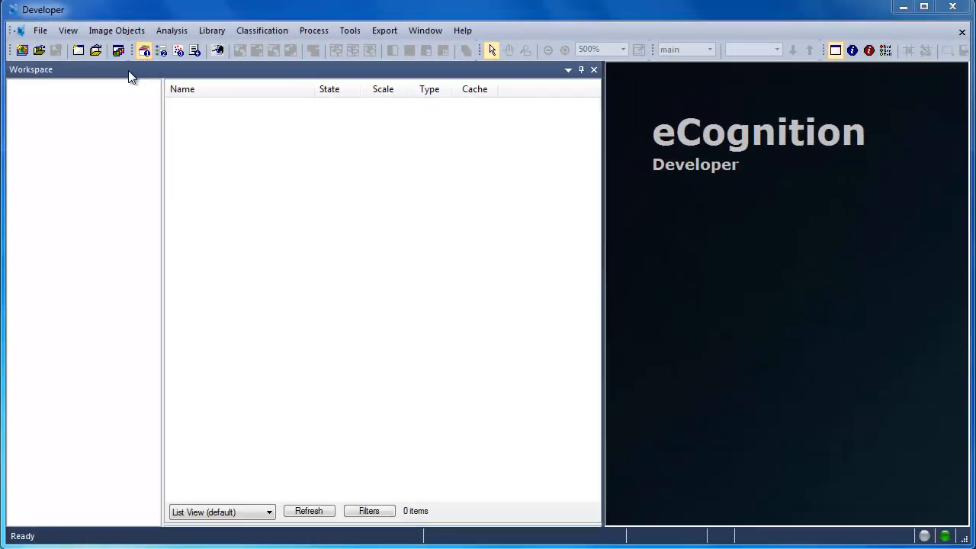
mouse_move(79, 49)
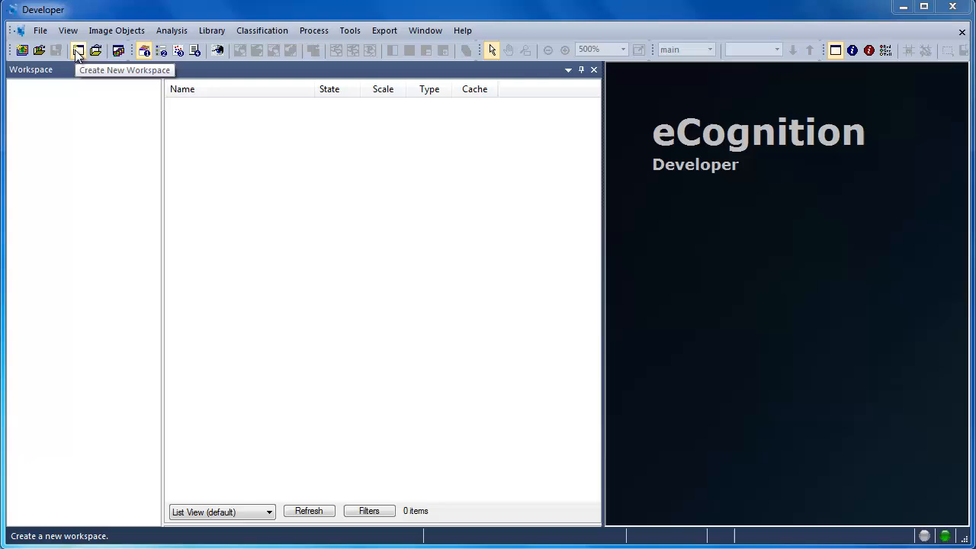
Step: Create a new workspace named WorkspaceDemo in the default Workspace folder
click(78, 49)
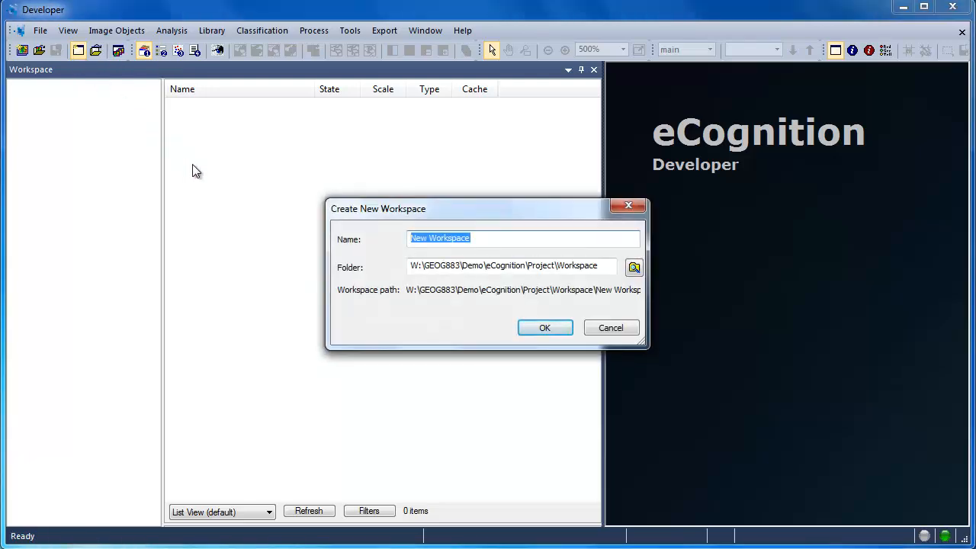
text(W)
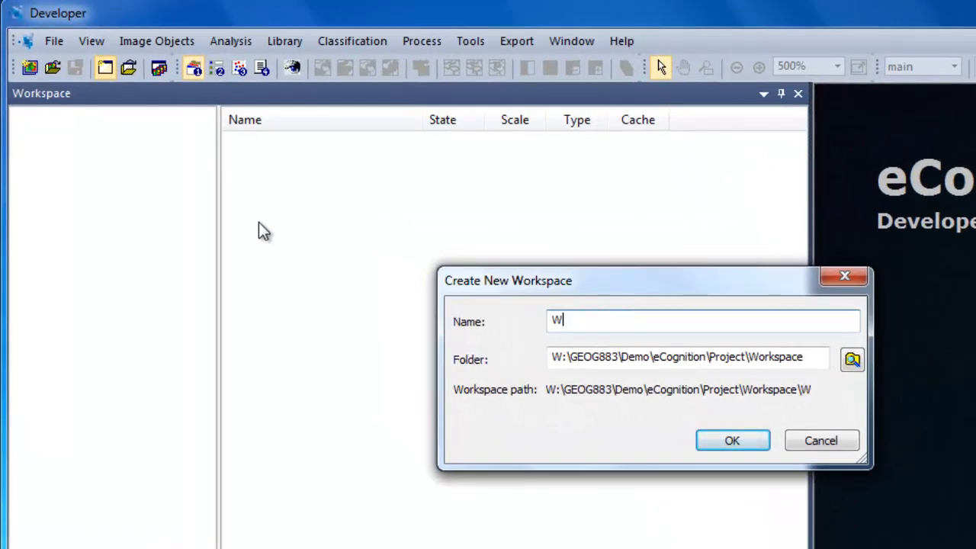
text(orkspaceD)
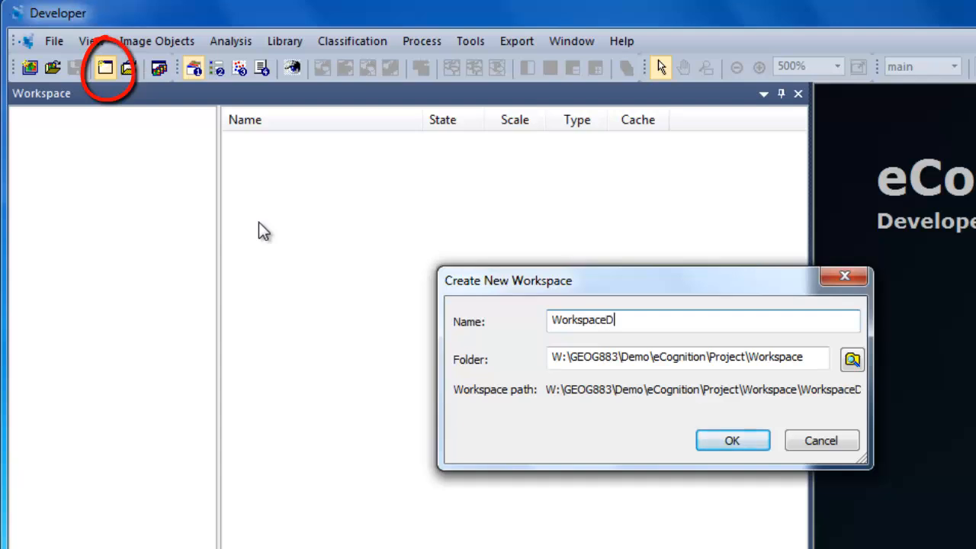
text(emo)
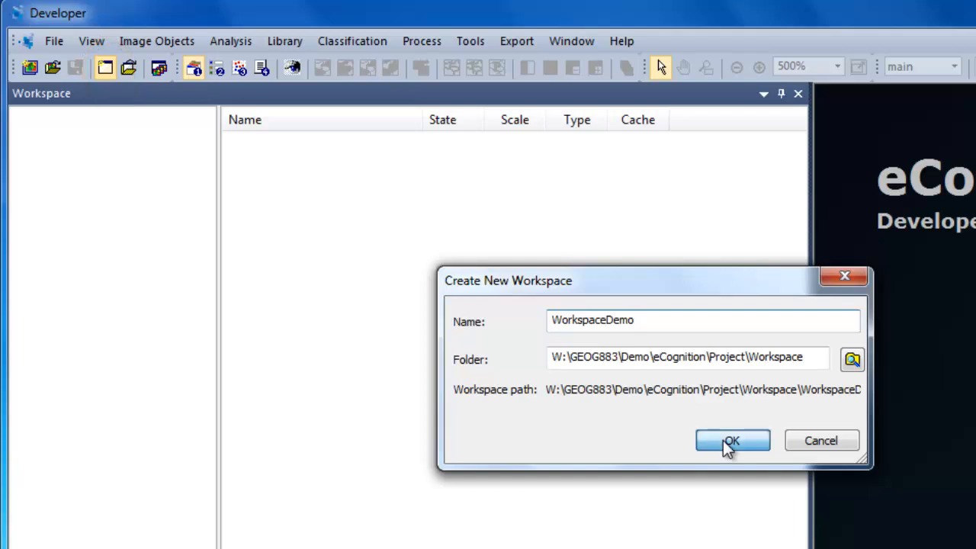
click(732, 440)
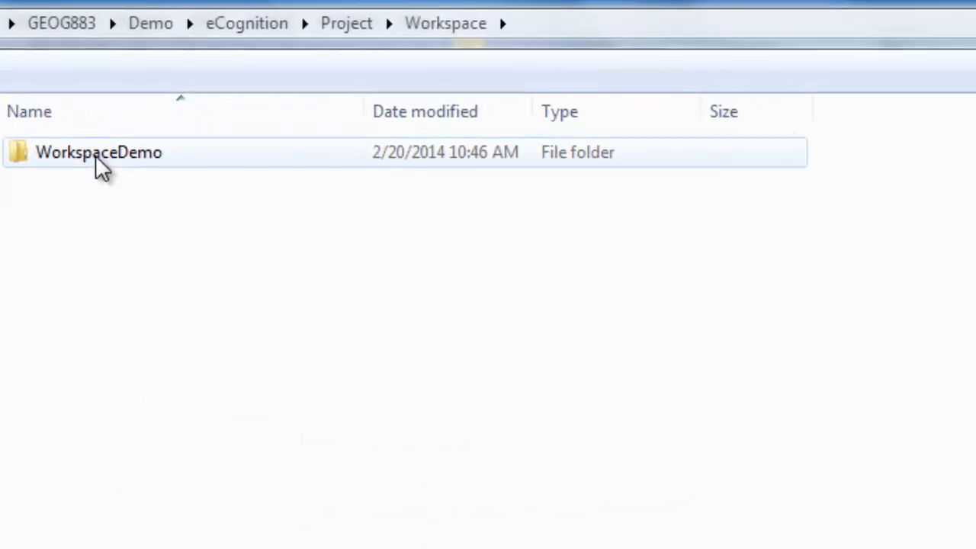
Step: Inspect the WorkspaceDemo folder in Explorer to confirm the WorkspaceDemo.dpj file exists
double_click(99, 152)
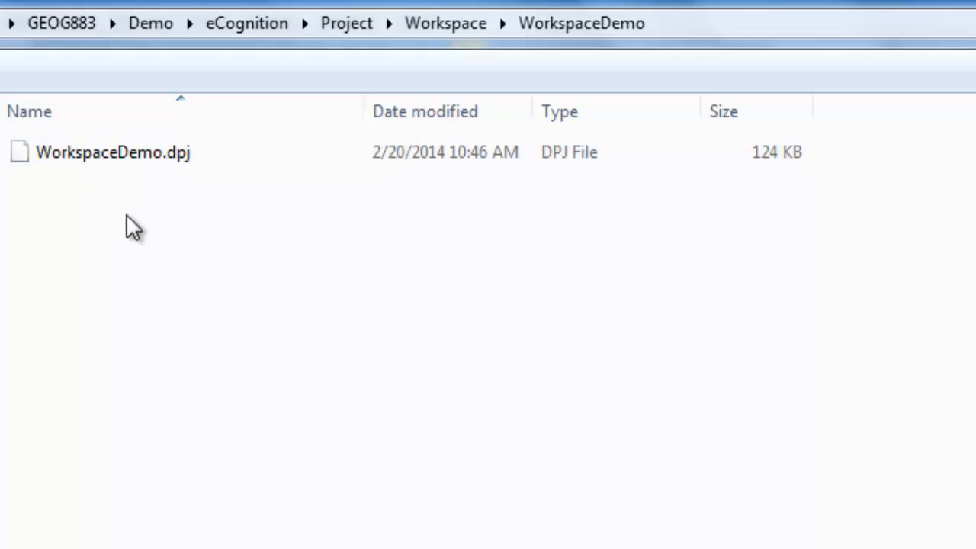
mouse_move(140, 237)
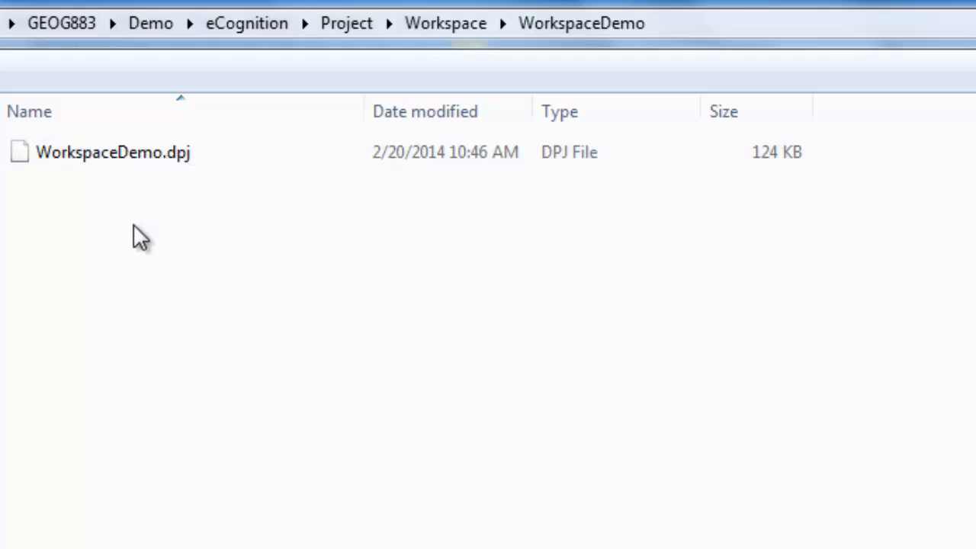
click(113, 153)
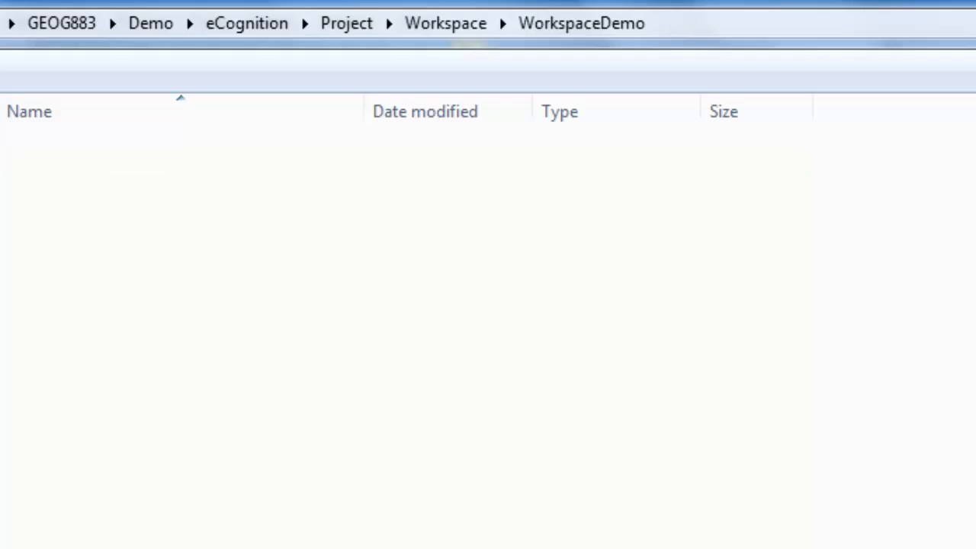
click(446, 23)
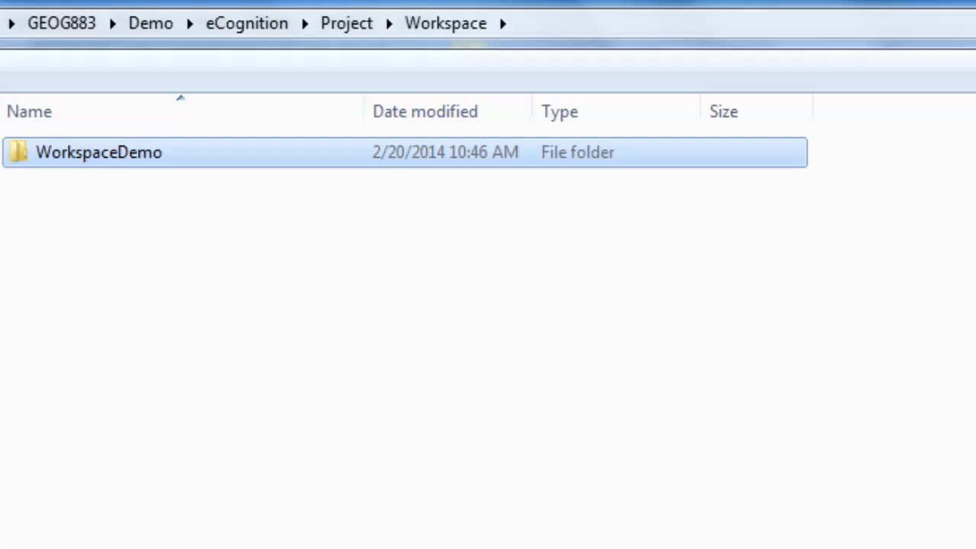
double_click(99, 153)
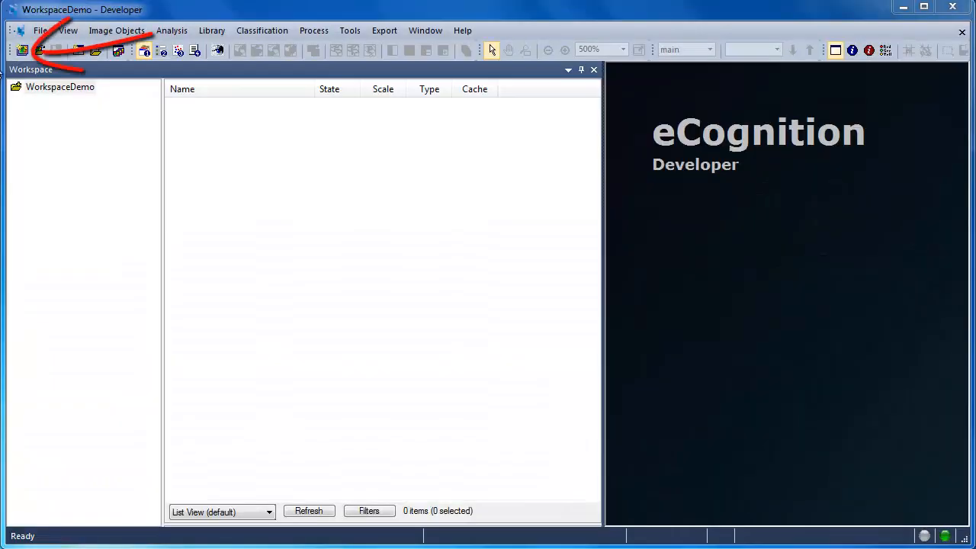
mouse_move(23, 48)
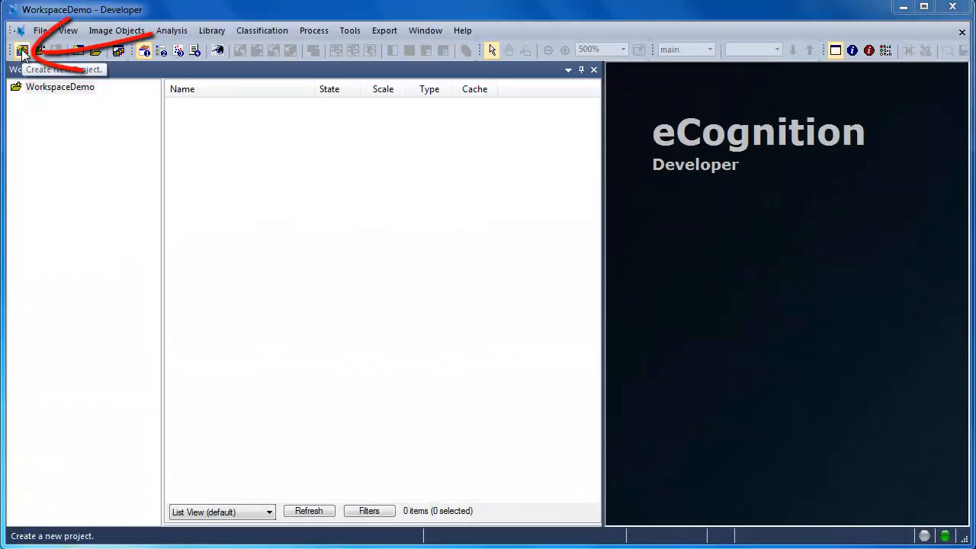
Step: Start a new project importing naip.img as its image data
click(22, 51)
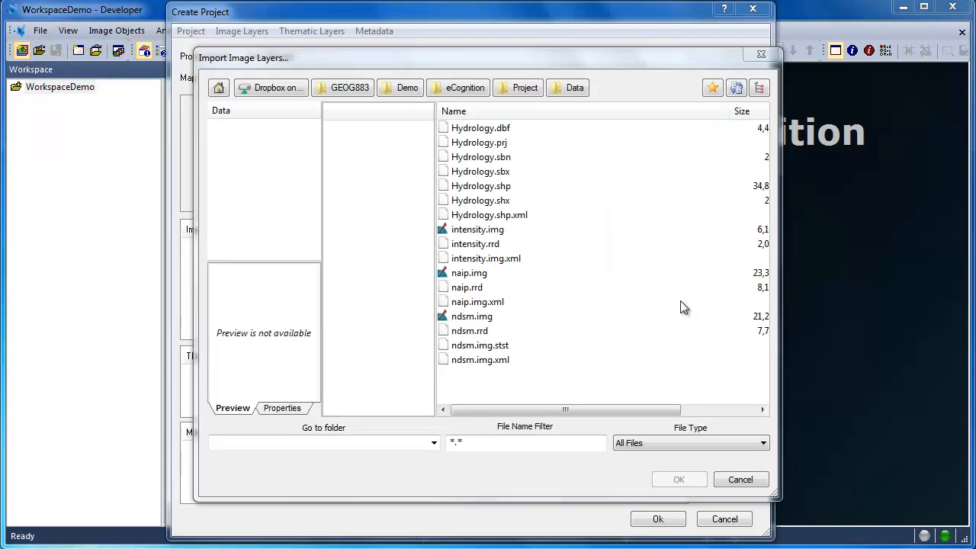
mouse_move(495, 285)
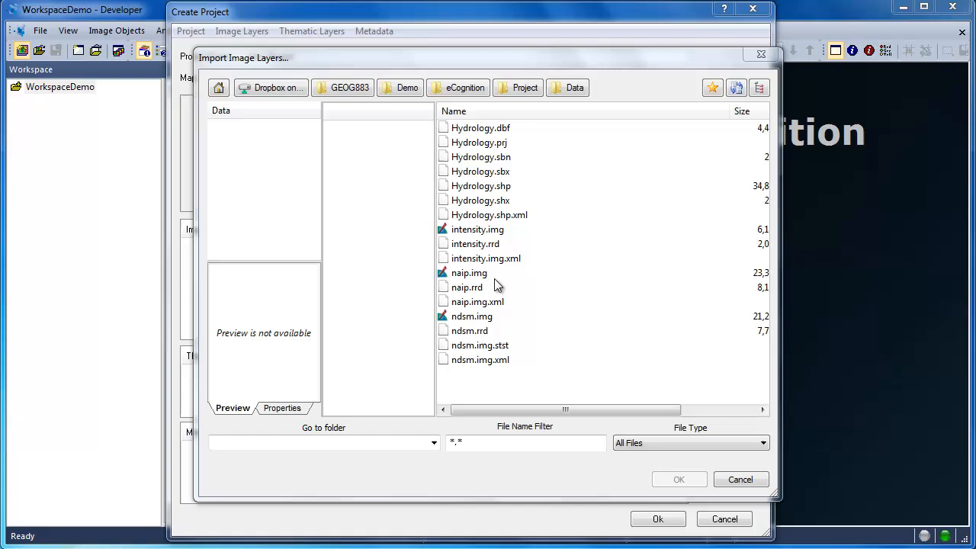
click(470, 271)
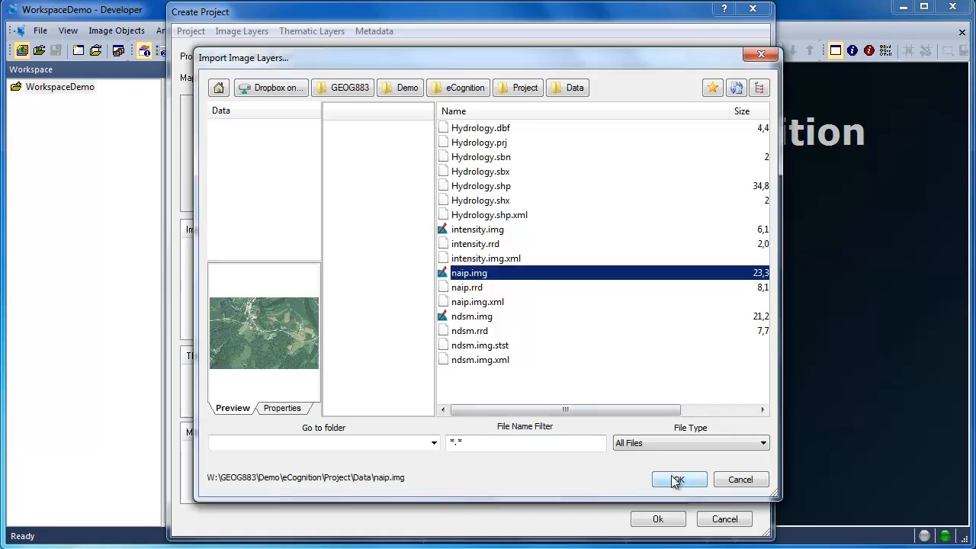
click(677, 479)
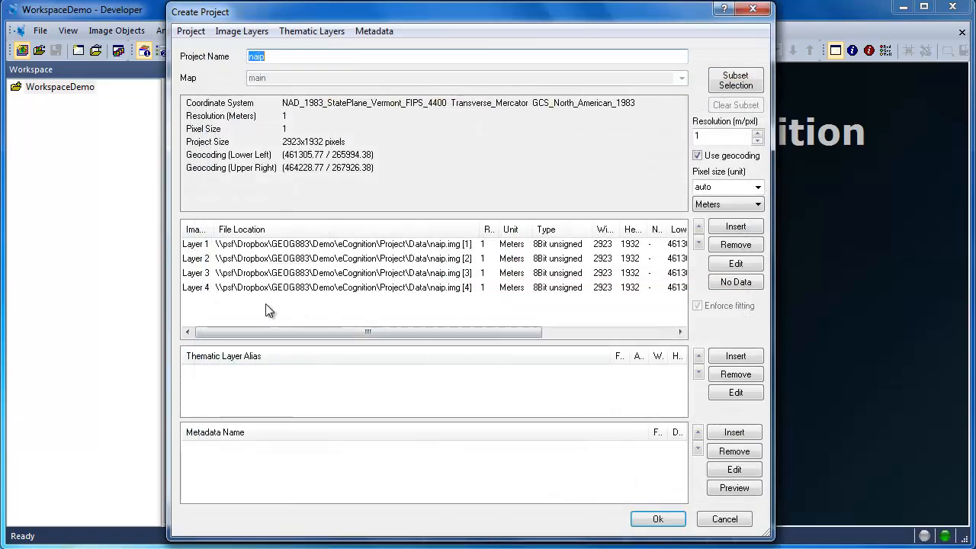
mouse_move(198, 253)
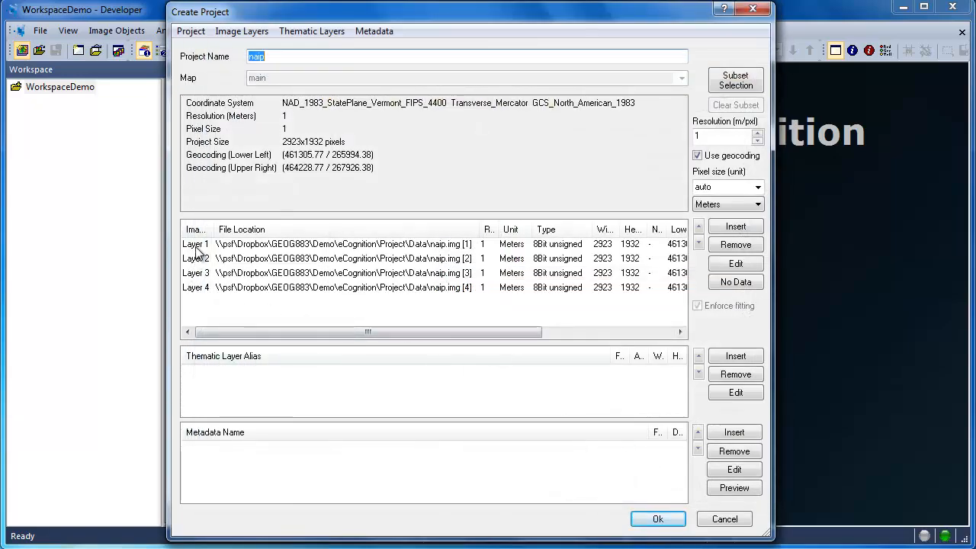
Step: Alias the four naip layers as Red, Green, Blue and NIR
click(735, 262)
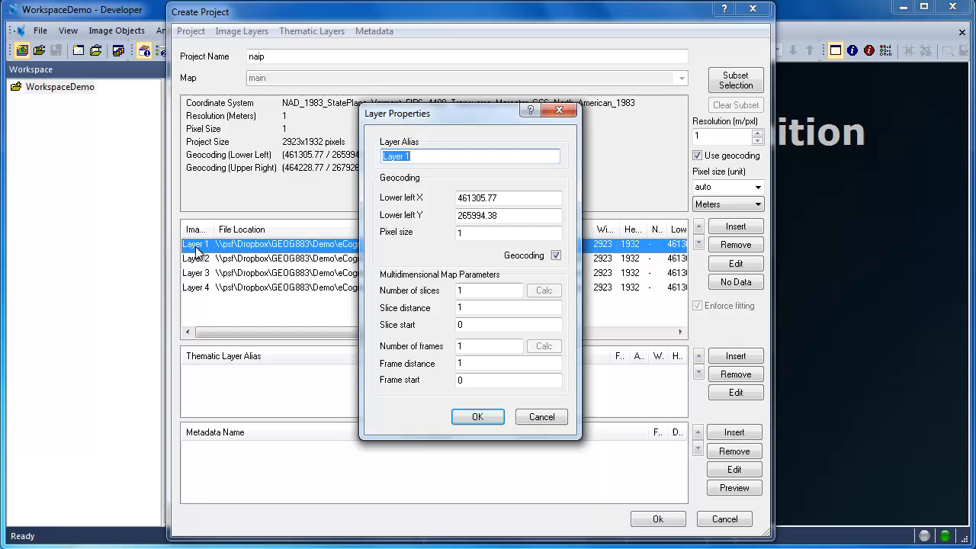
click(477, 417)
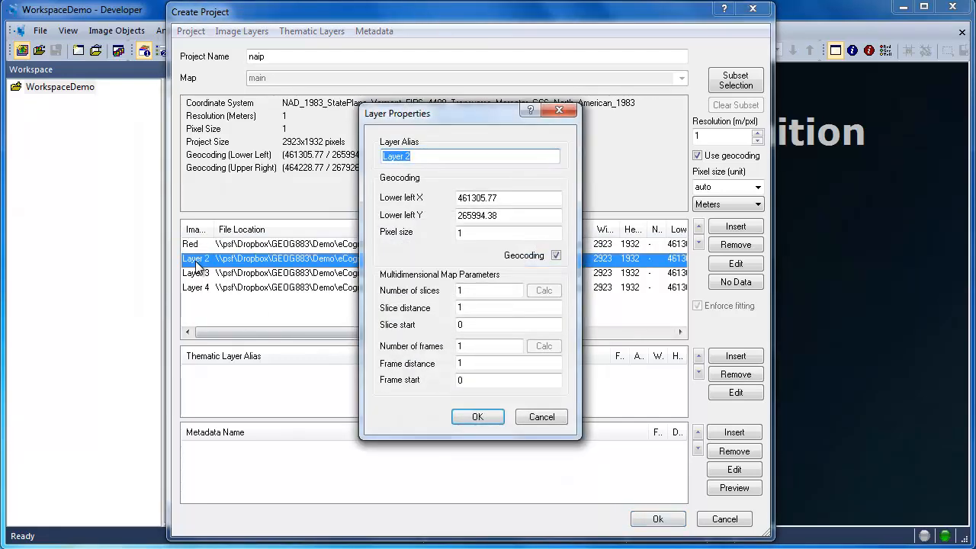
text(Green)
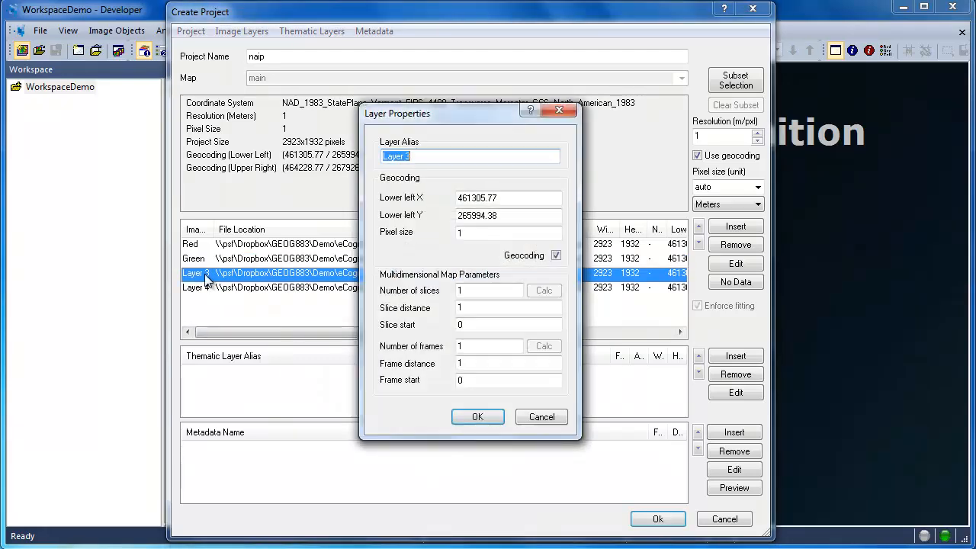
text(Blue)
text(NIR)
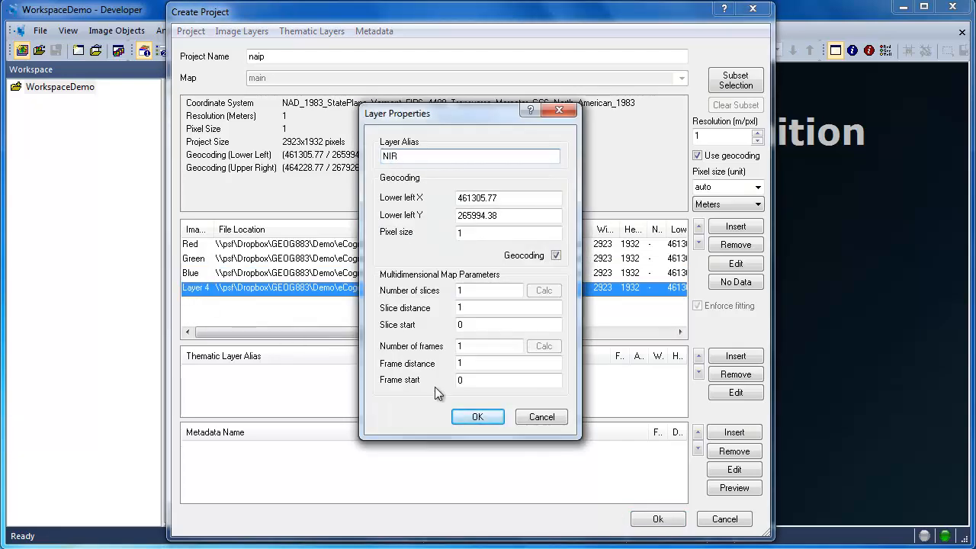
click(478, 416)
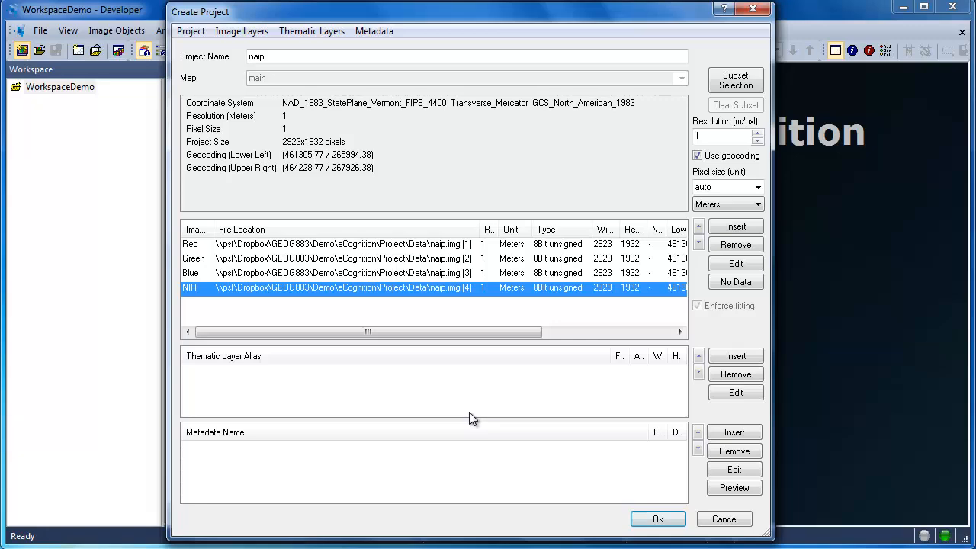
mouse_move(579, 328)
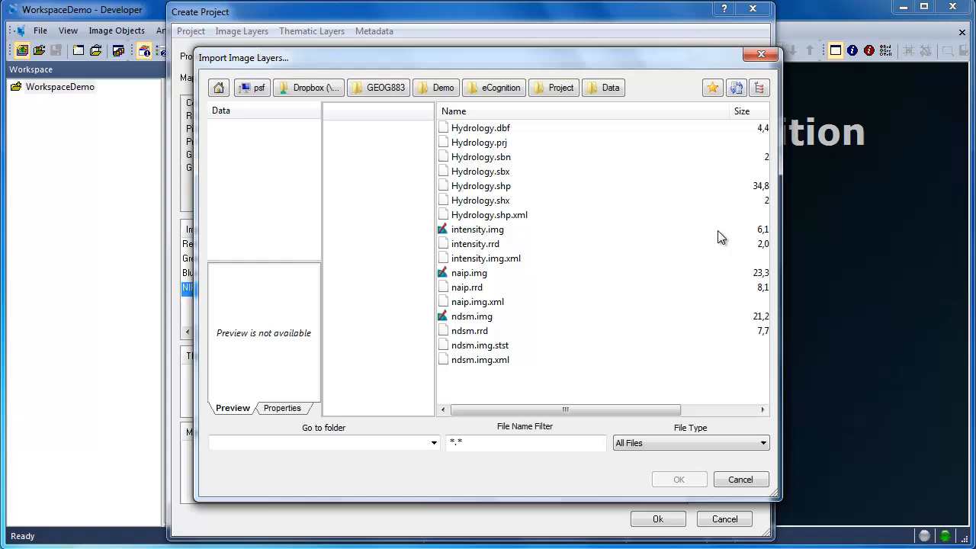
mouse_move(552, 257)
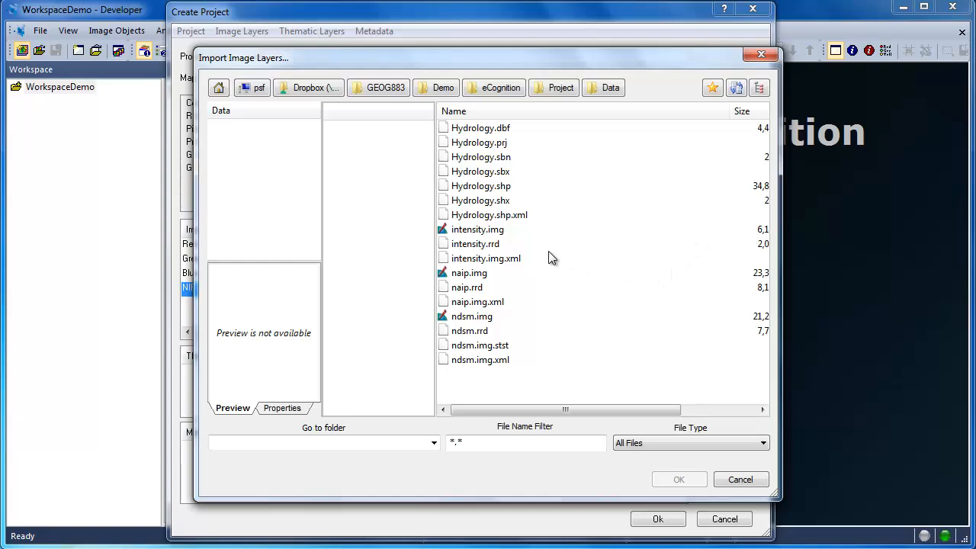
Step: Add intensity.img as an image layer aliased Intensity
click(478, 229)
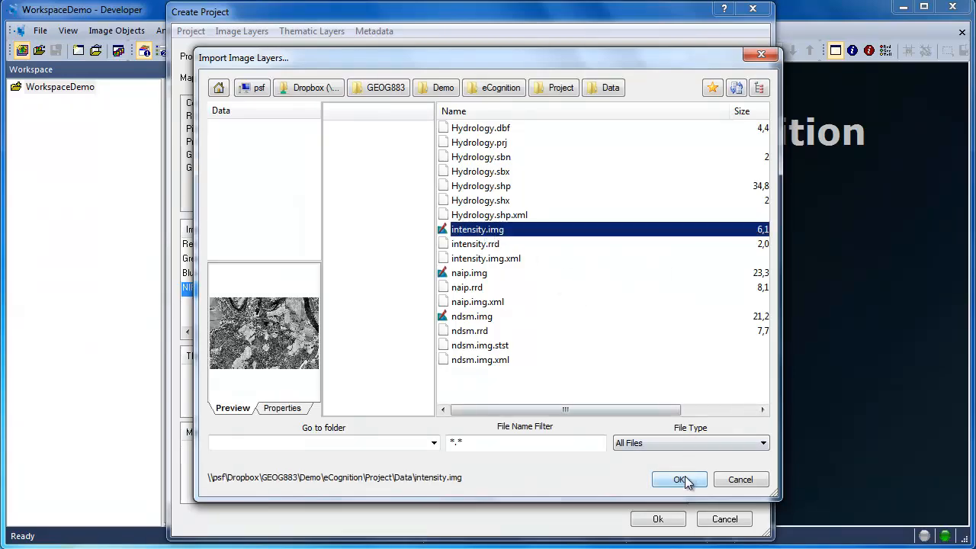
click(679, 479)
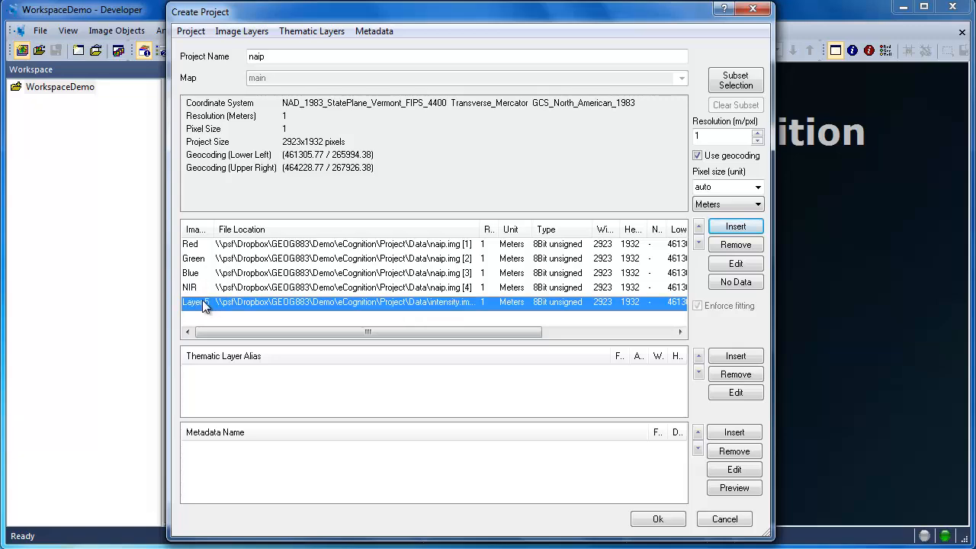
click(735, 262)
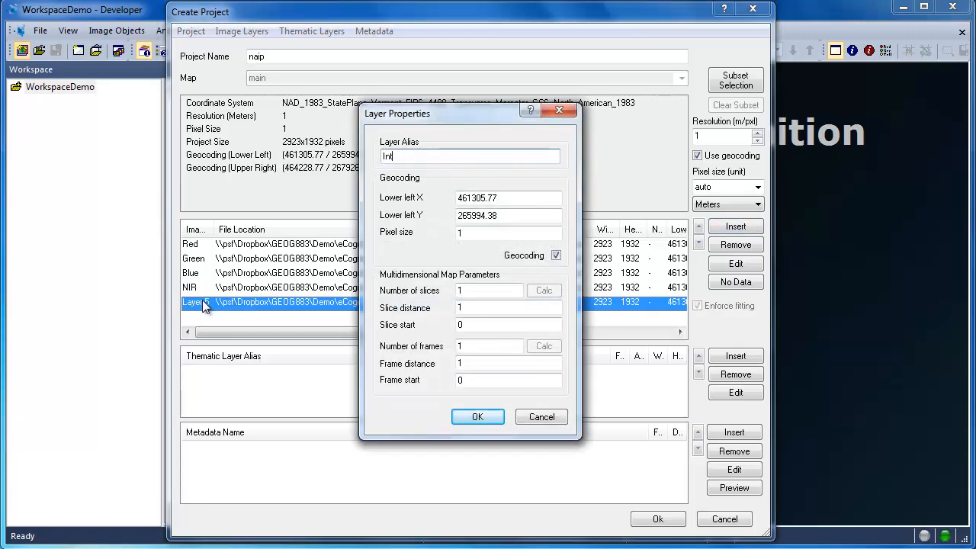
text(ensity)
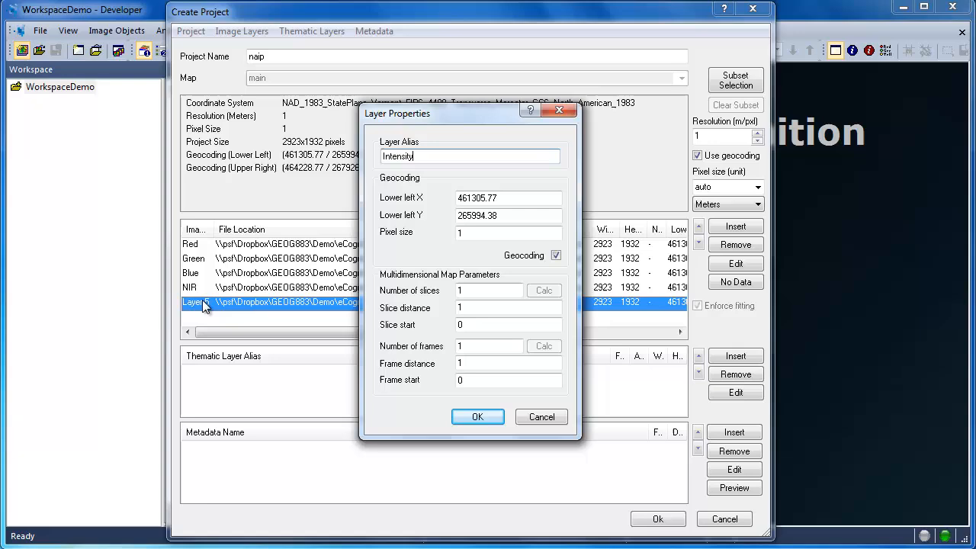
click(477, 416)
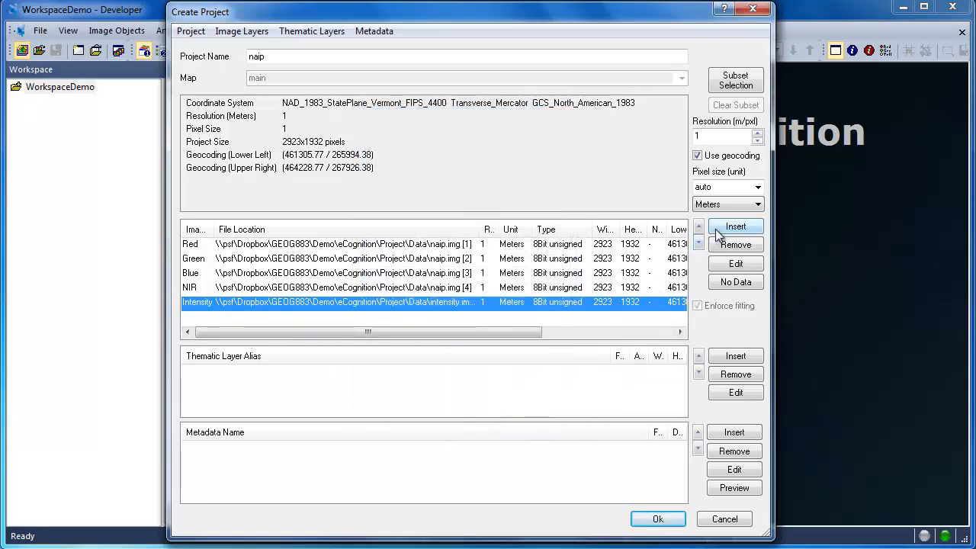
Step: Add ndsm.img as an image layer aliased nDSM
click(734, 226)
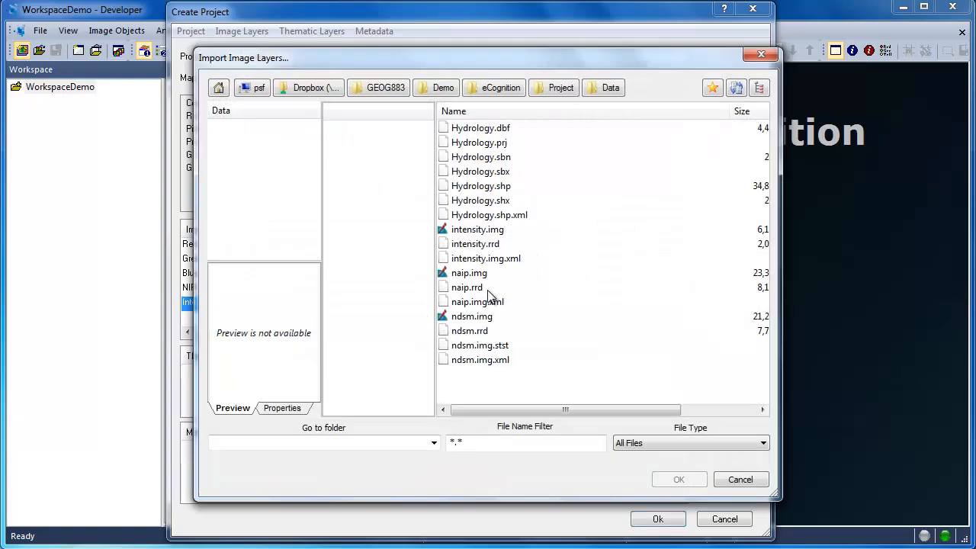
click(471, 316)
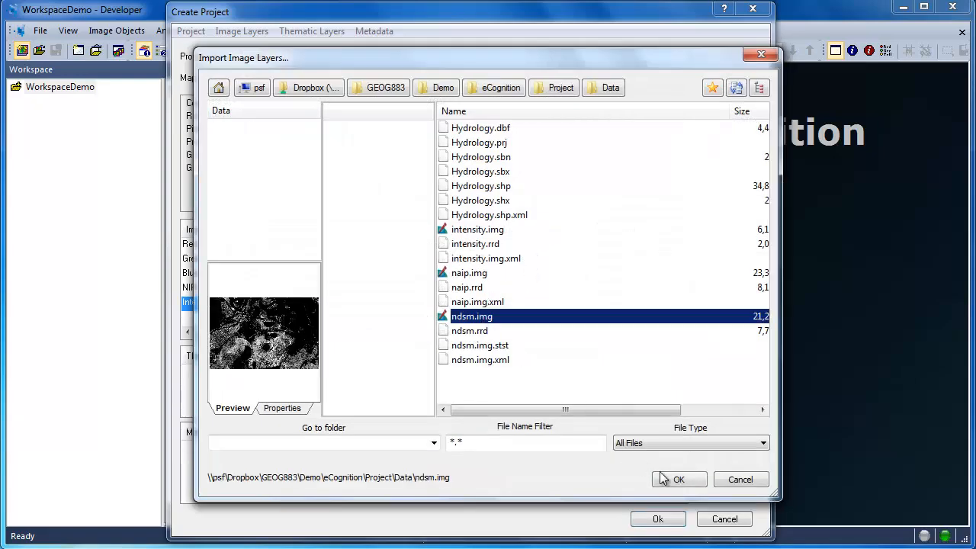
click(677, 479)
text(nDSM)
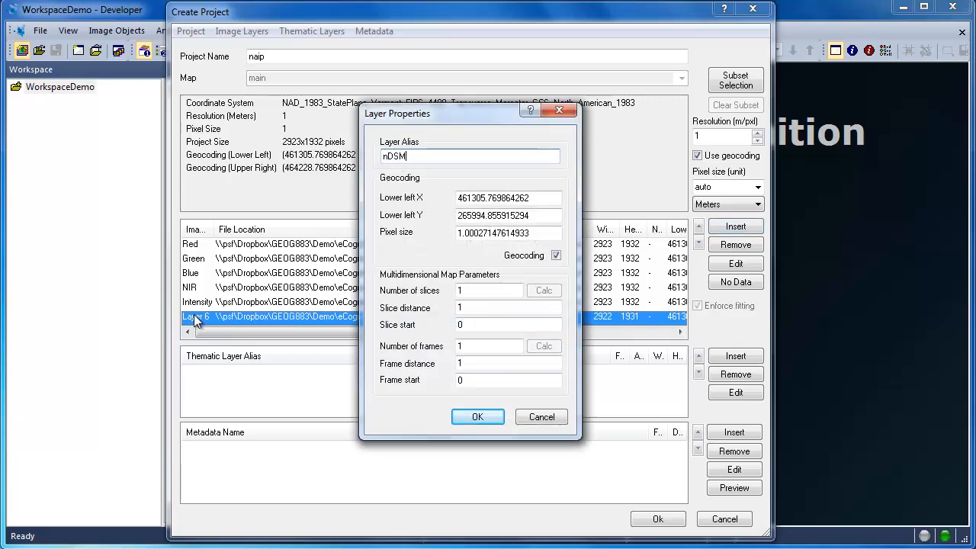
click(477, 417)
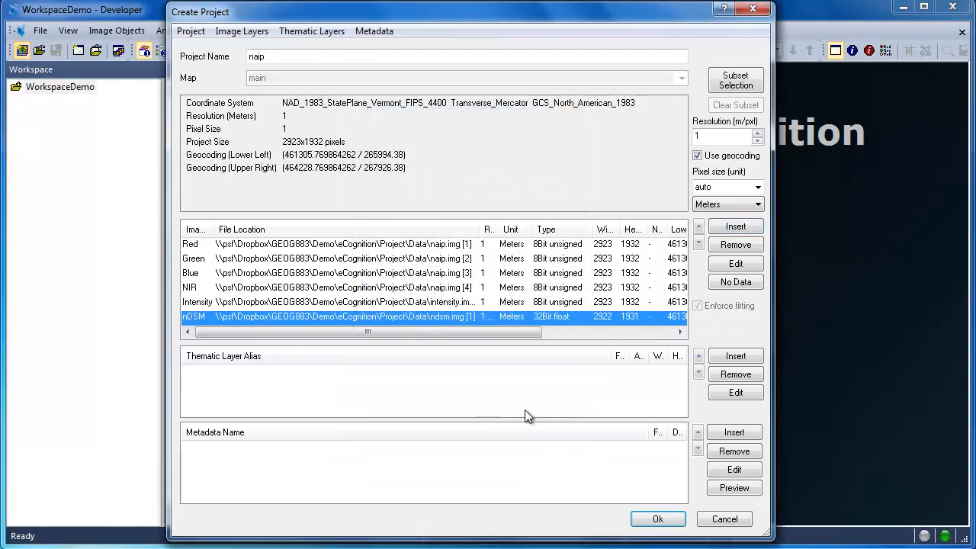
mouse_move(658, 375)
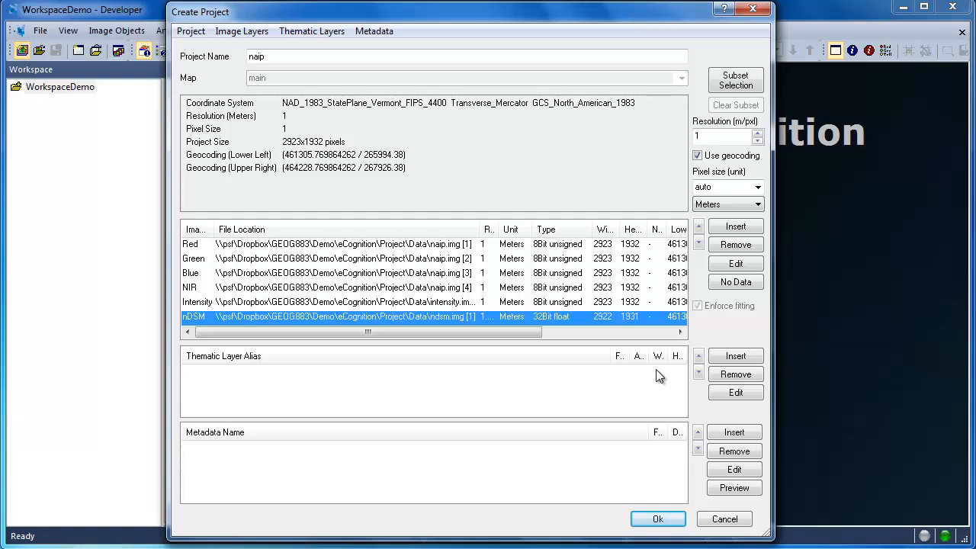
mouse_move(735, 357)
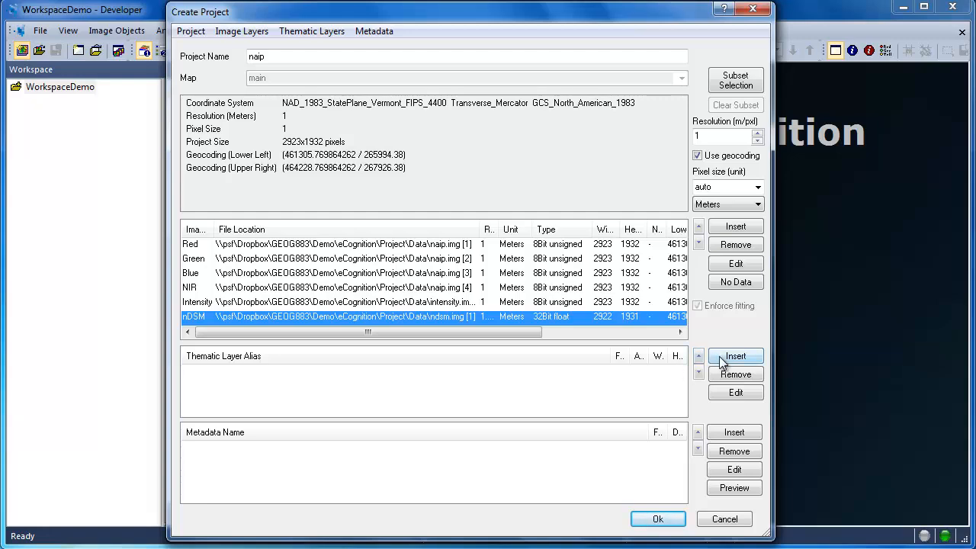
Step: Add Hydrology.shp as a thematic layer aliased Hydrology
click(735, 356)
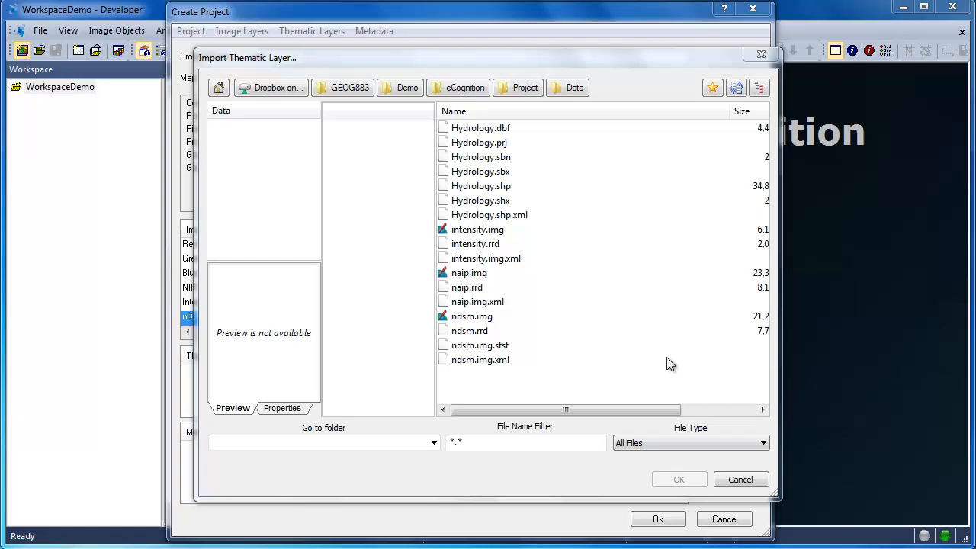
click(481, 186)
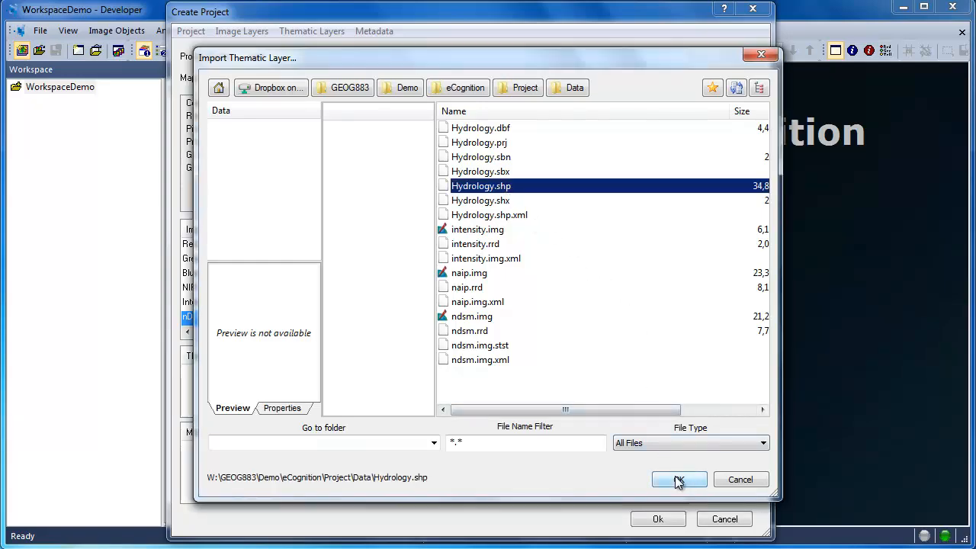
click(679, 479)
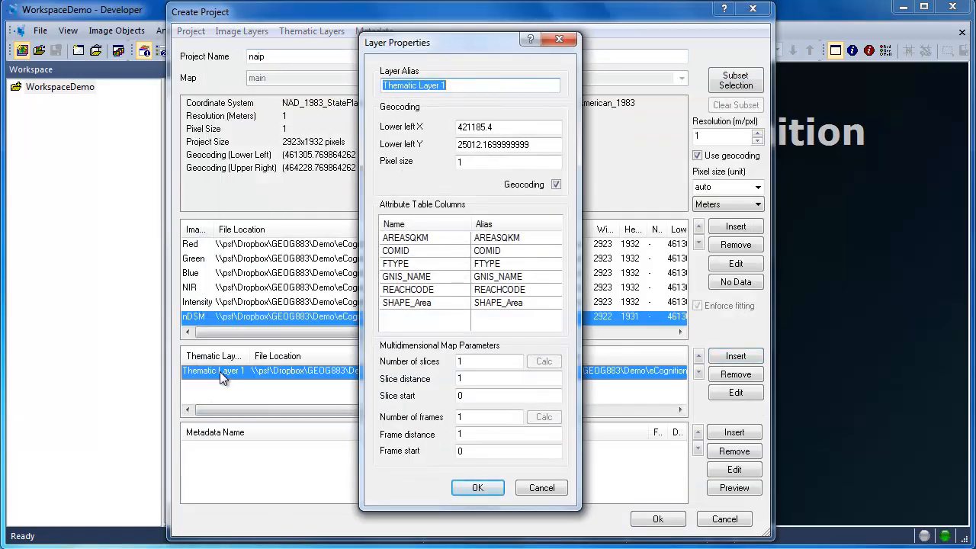
text(Hydrolog)
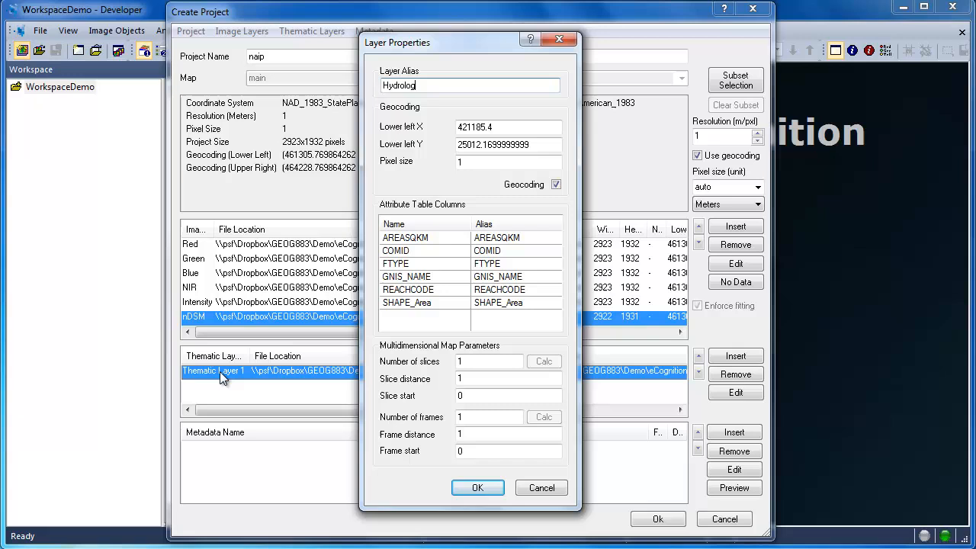
text(y)
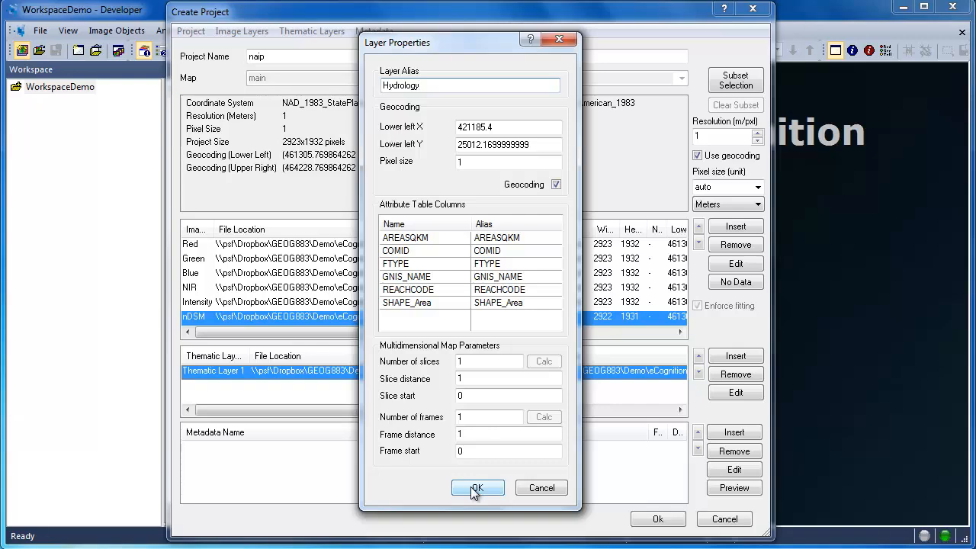
click(479, 487)
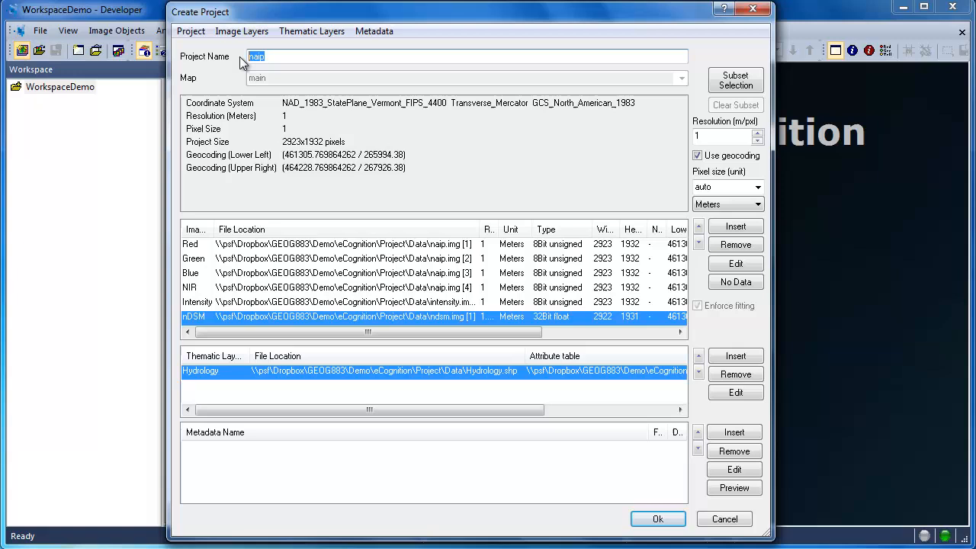
Step: Name the project ProjectDemo and create it with the assembled layers
text(Project)
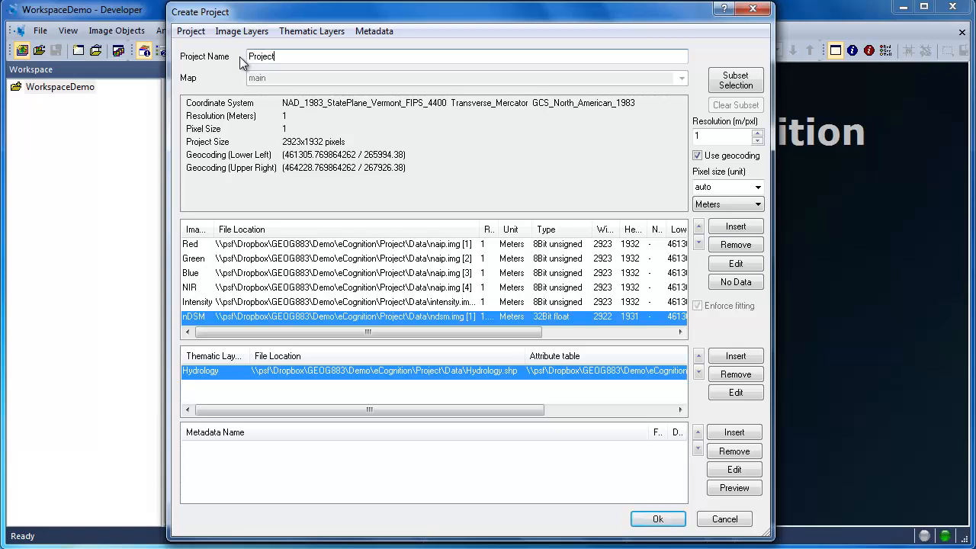
text(Demo)
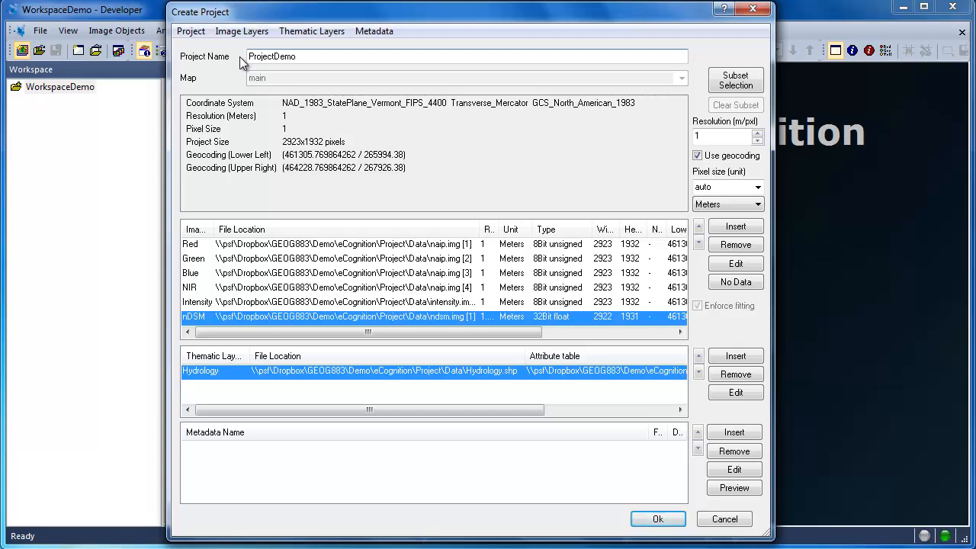
mouse_move(647, 508)
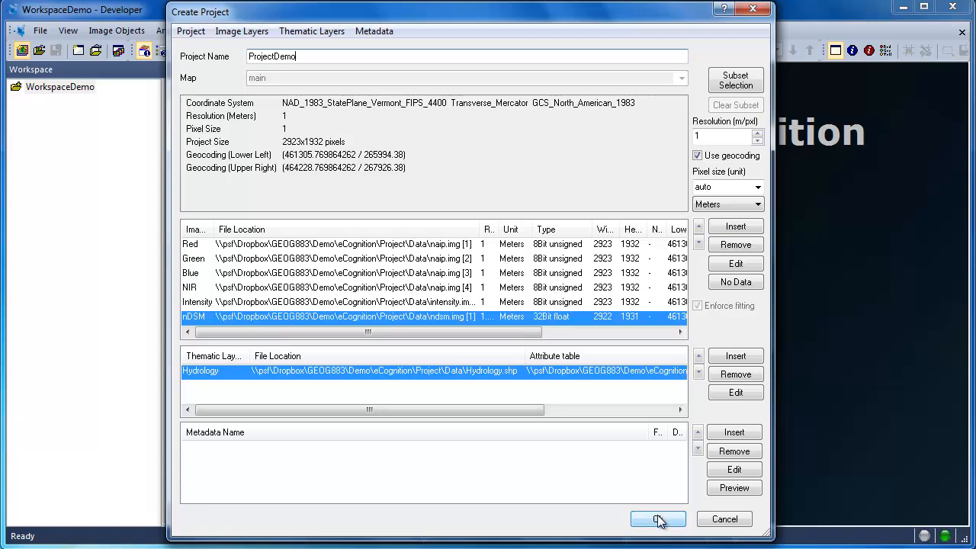
click(658, 519)
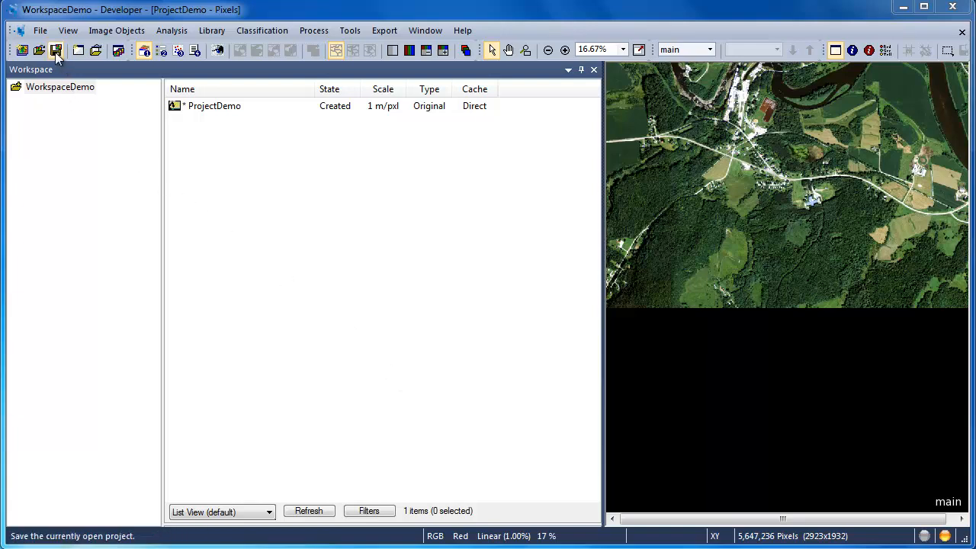
Step: Save the project and confirm ProjectDemo.v2.dpr in WorkspaceDemo's dpr folder via Explorer
click(56, 49)
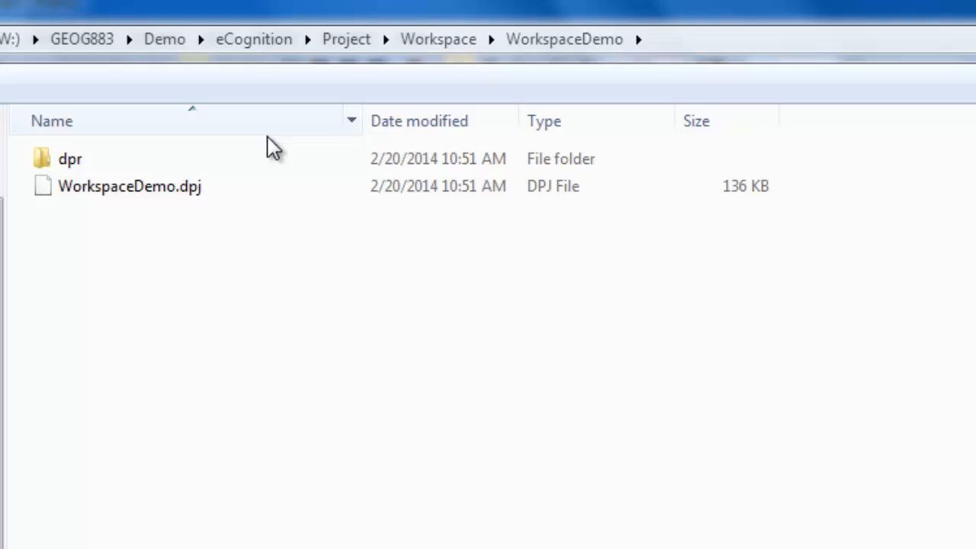
click(71, 158)
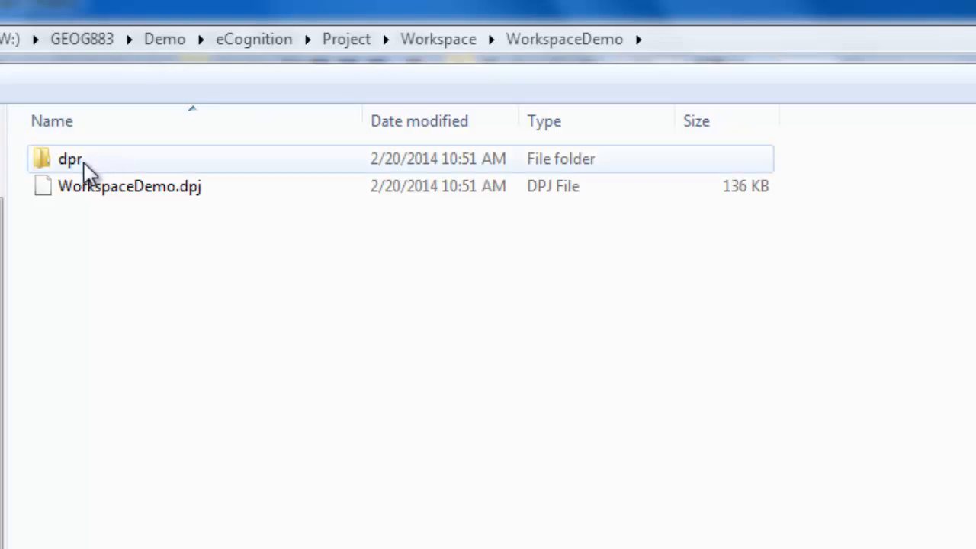
double_click(70, 159)
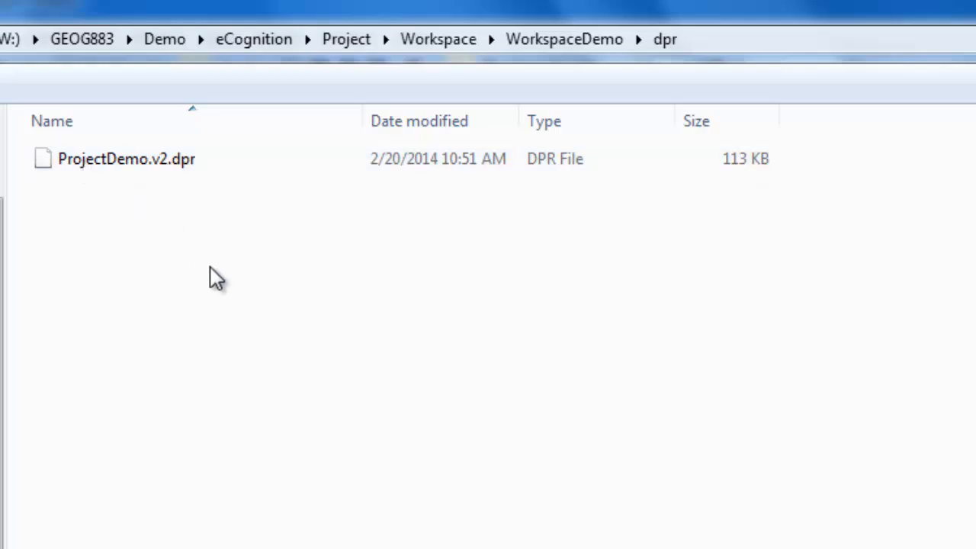
double_click(125, 159)
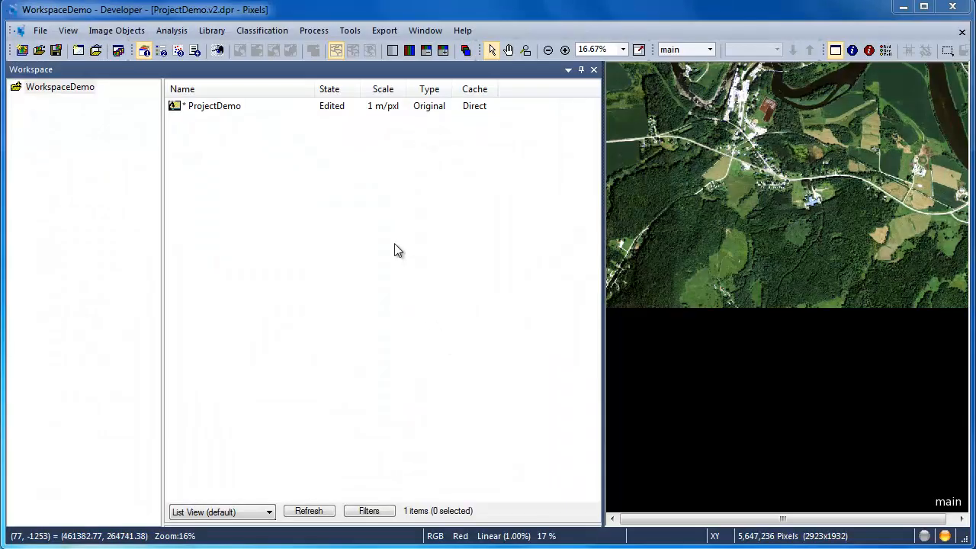
mouse_move(339, 153)
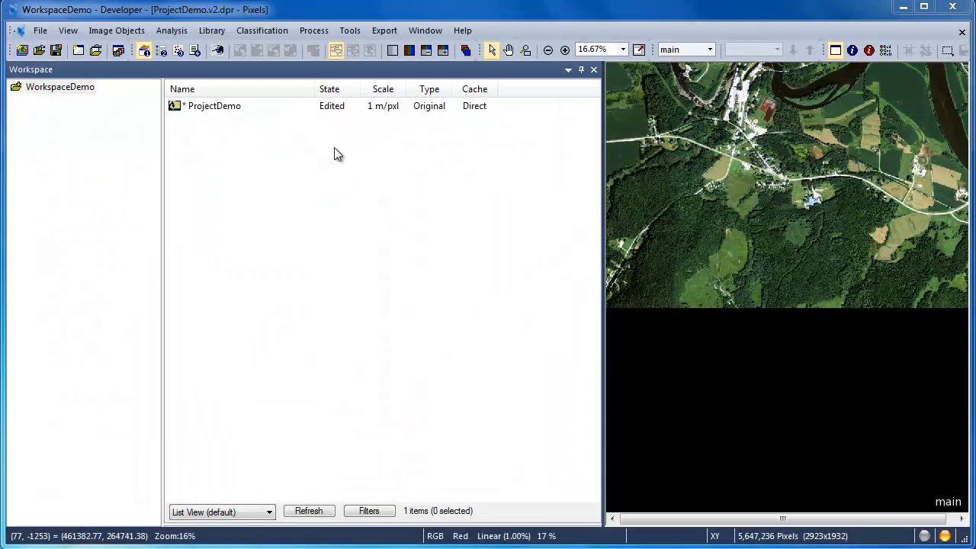
Step: Review the image layer aliases Blue, Intensity, NIR and Red in Manage Aliases, then accept them
click(314, 31)
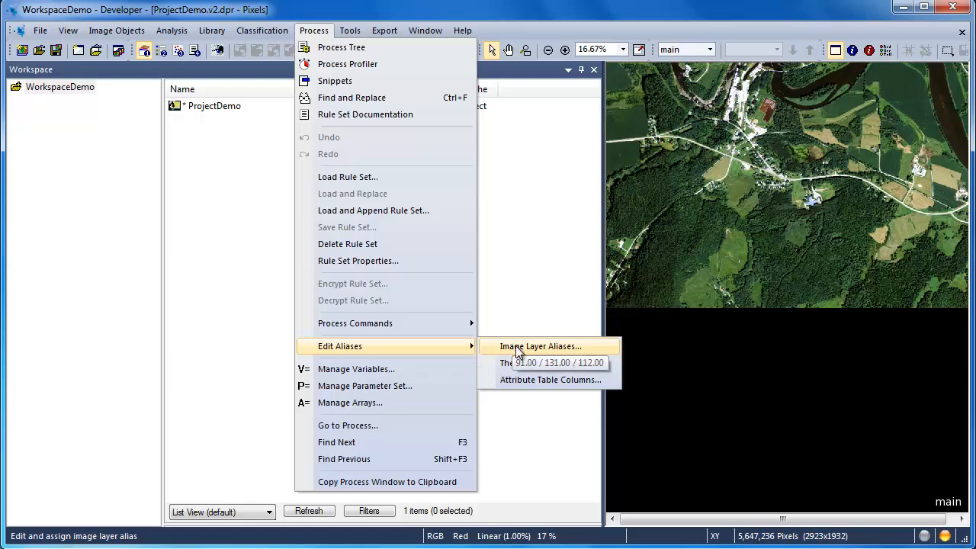
click(541, 346)
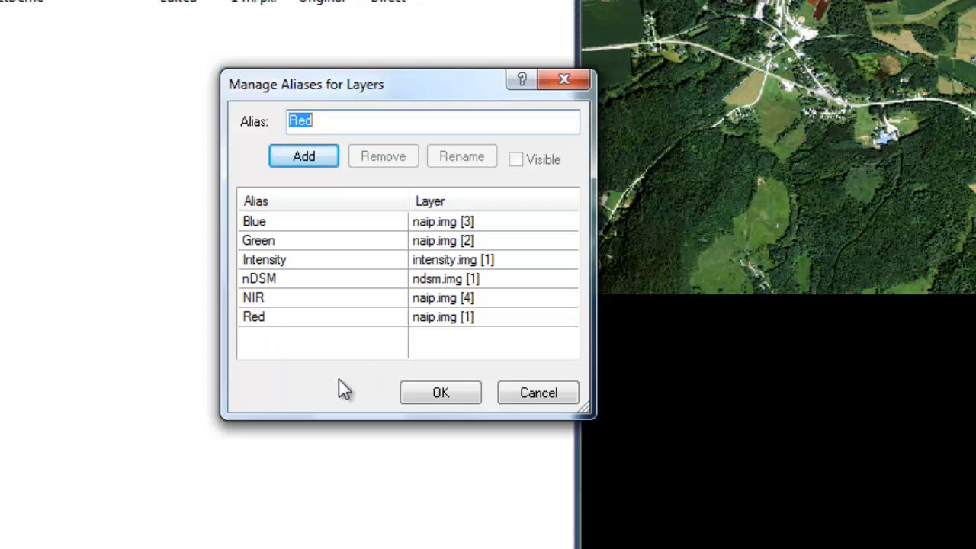
click(253, 221)
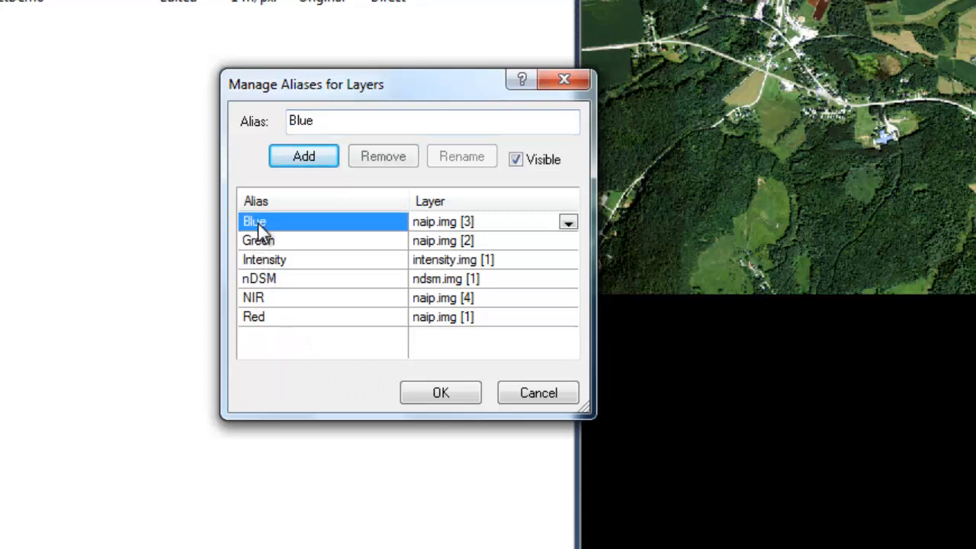
click(265, 259)
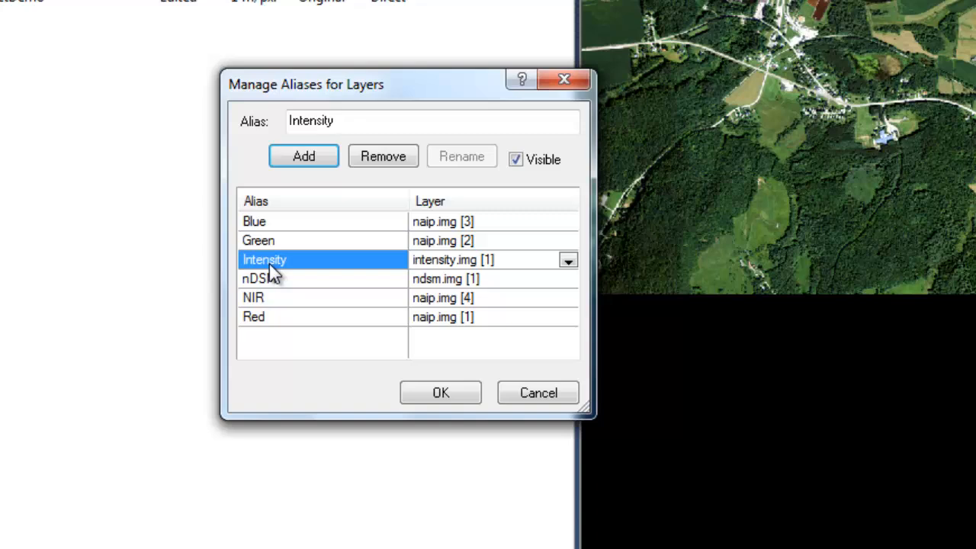
click(253, 297)
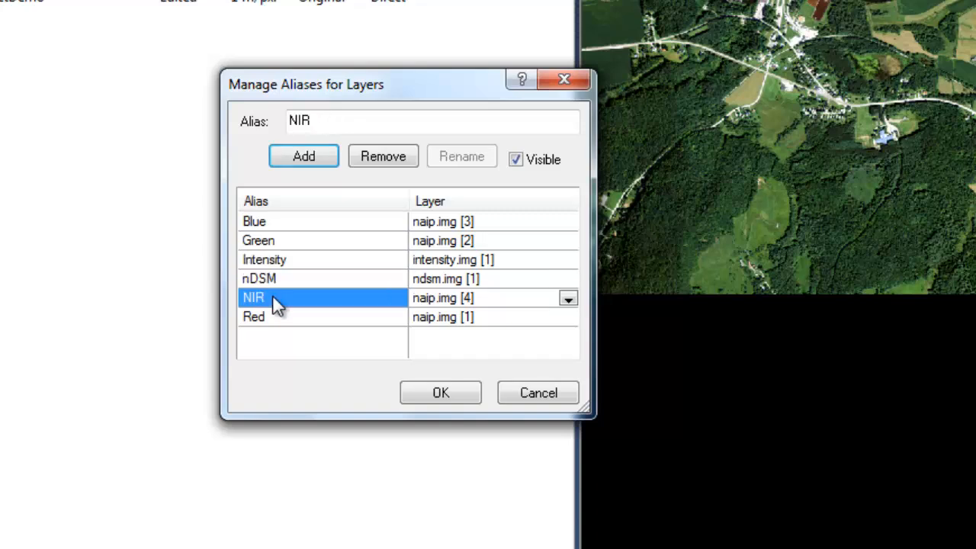
click(254, 315)
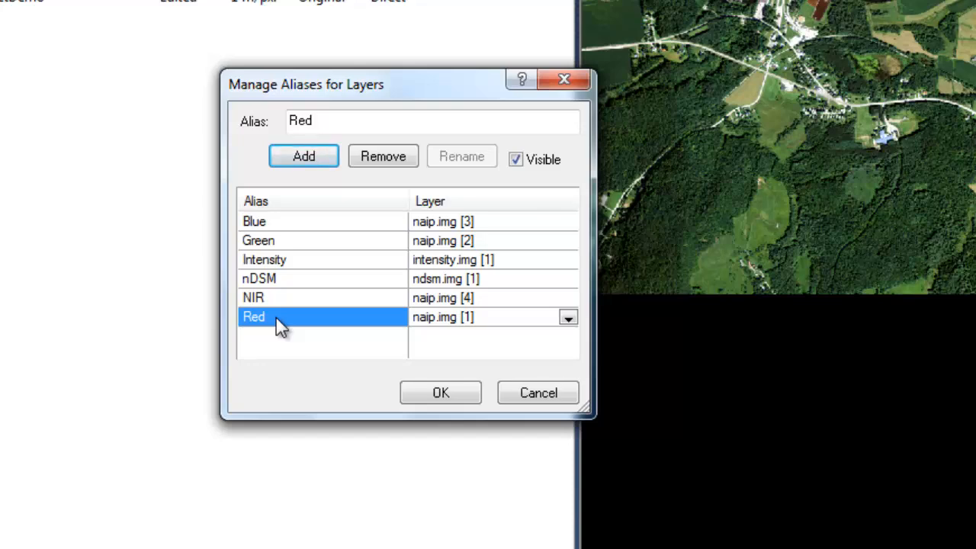
drag(381, 84, 435, 116)
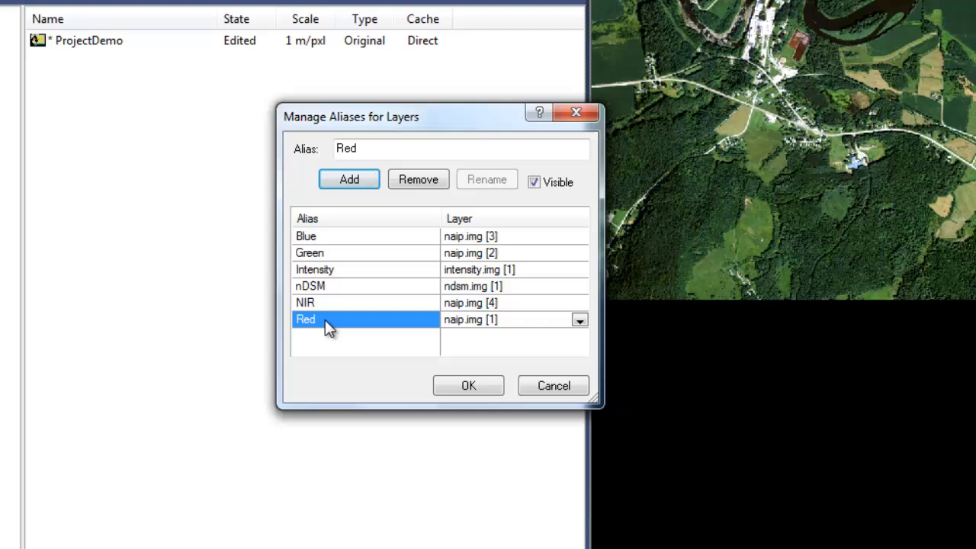
click(468, 385)
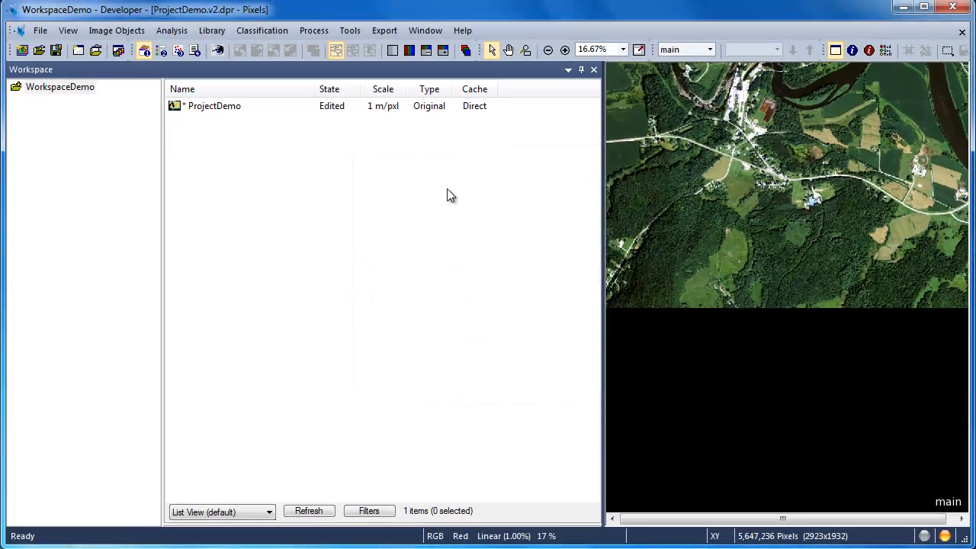
Step: Check the thematic alias Hydrology maps to Hydrology.shp and accept it
click(314, 31)
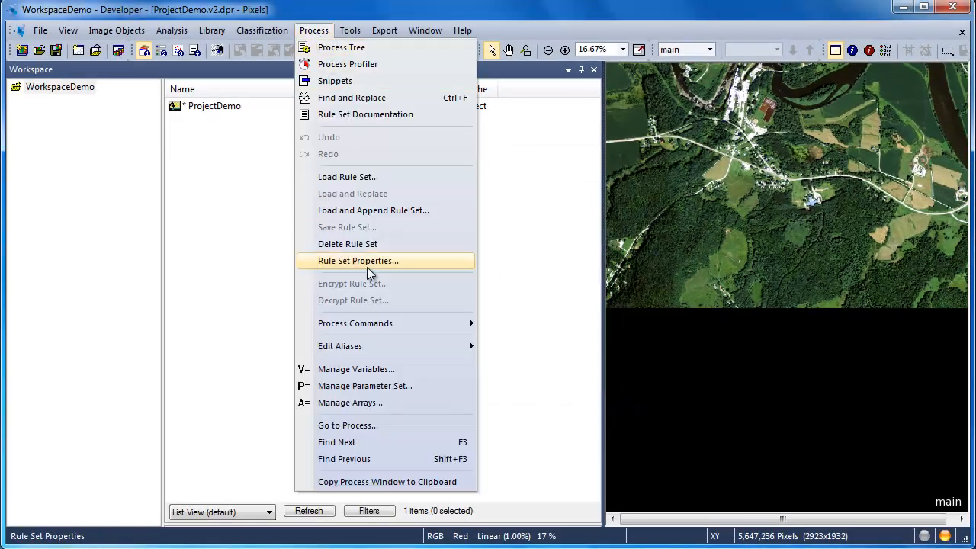
mouse_move(340, 345)
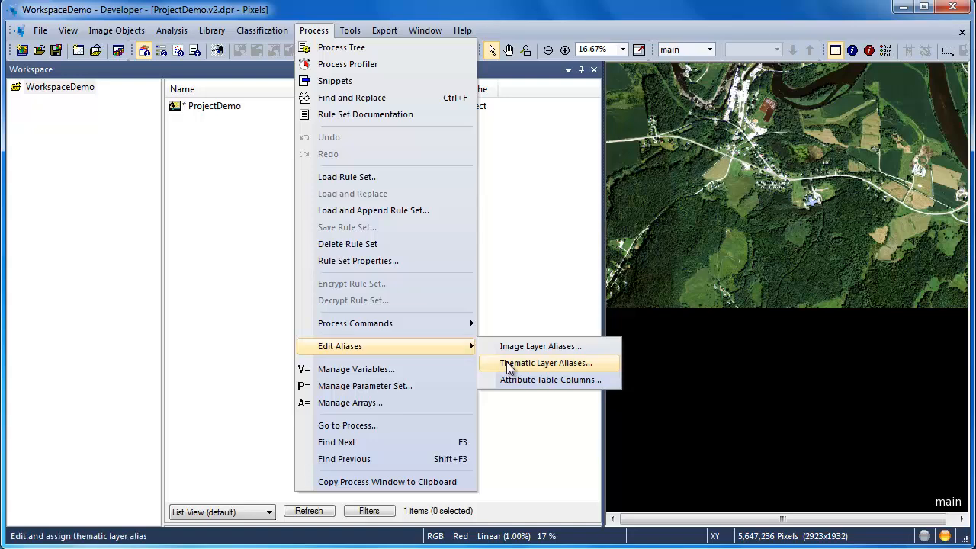
click(544, 363)
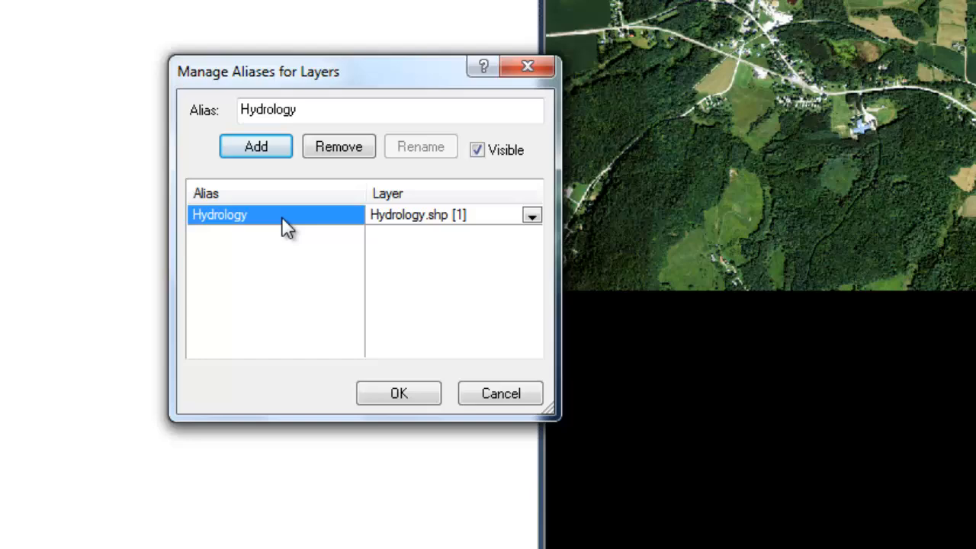
click(398, 393)
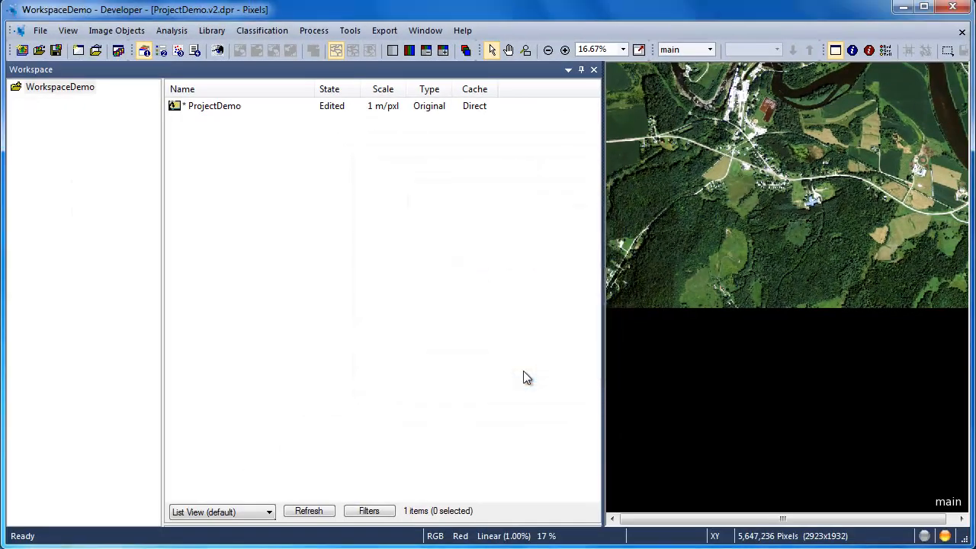
mouse_move(491, 303)
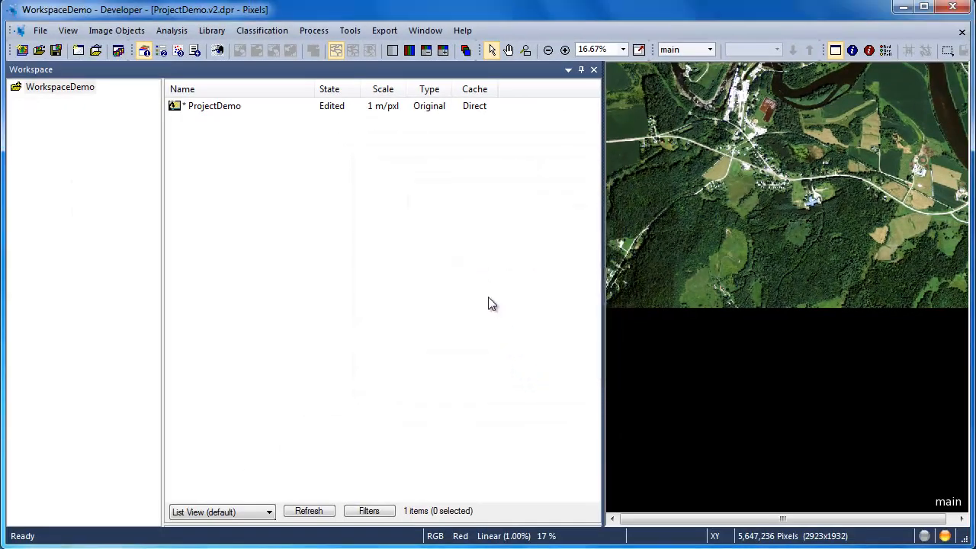
mouse_move(457, 211)
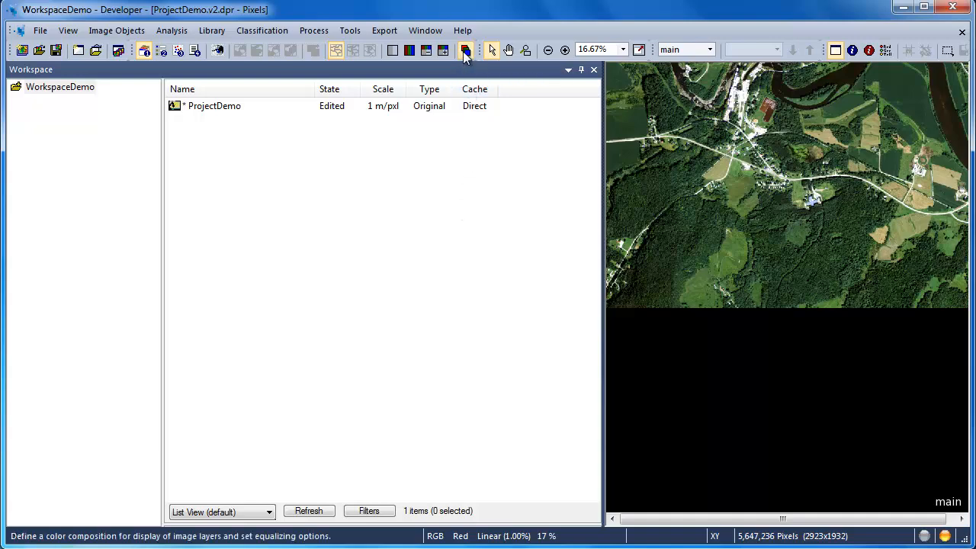
click(465, 48)
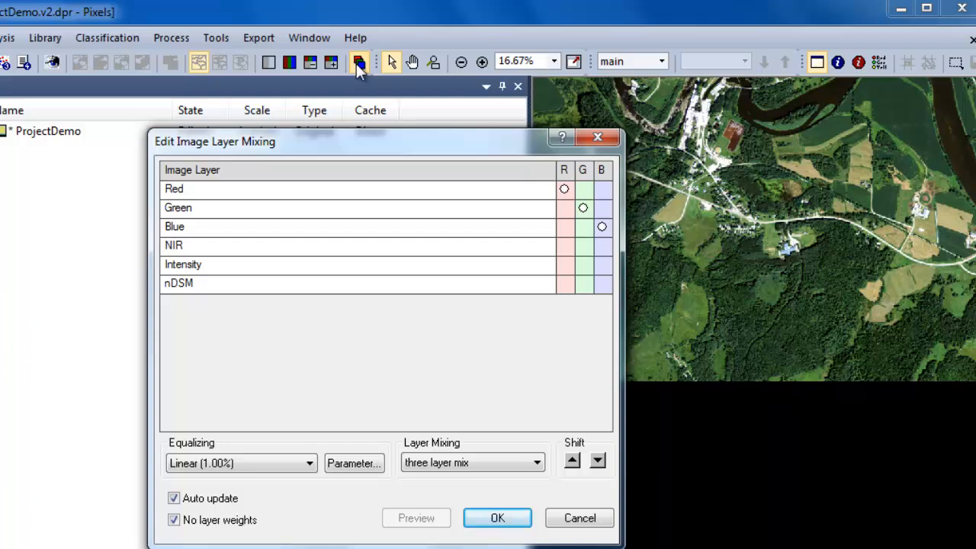
mouse_move(460, 384)
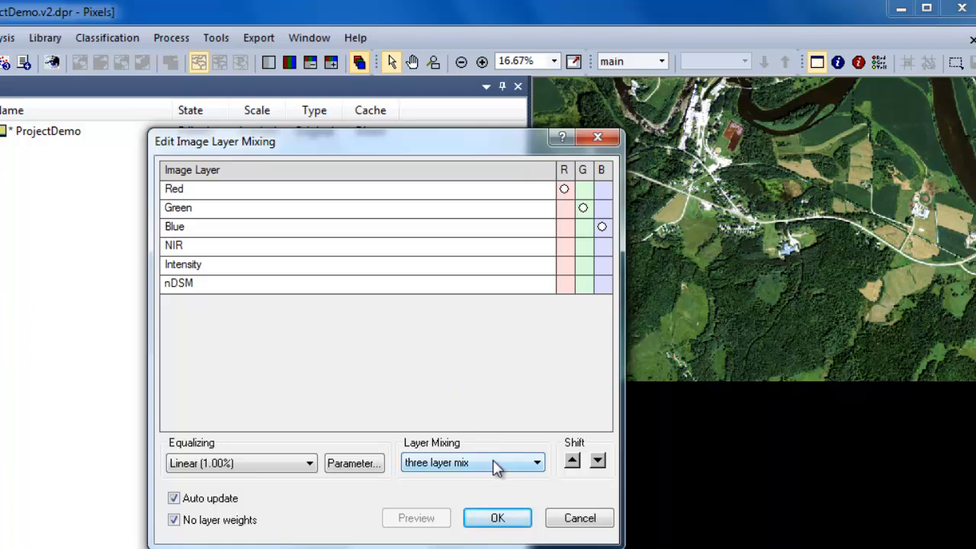
click(537, 463)
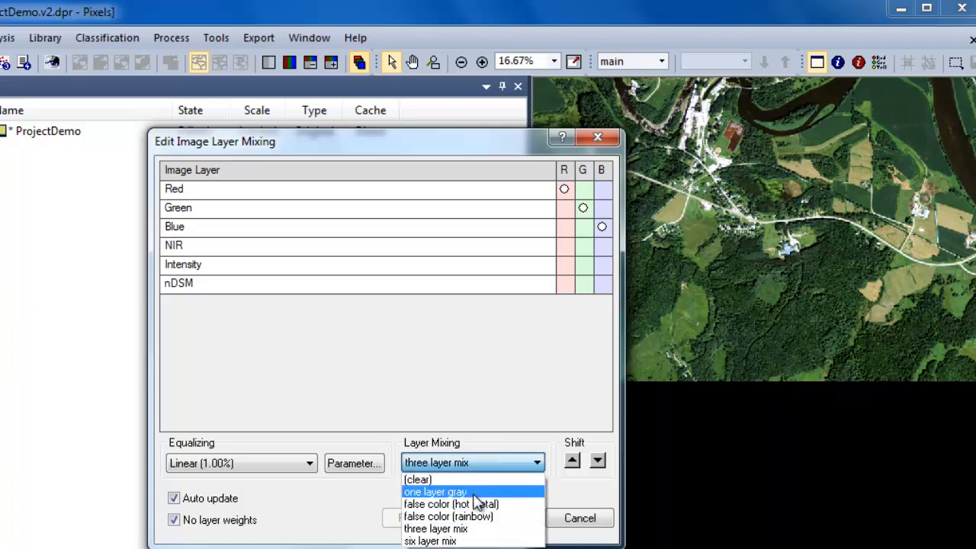
click(434, 490)
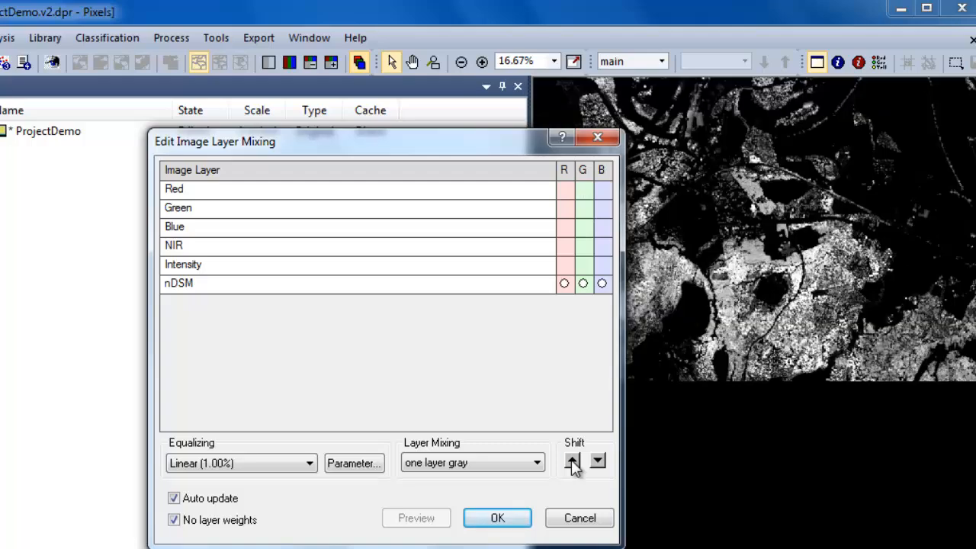
click(573, 460)
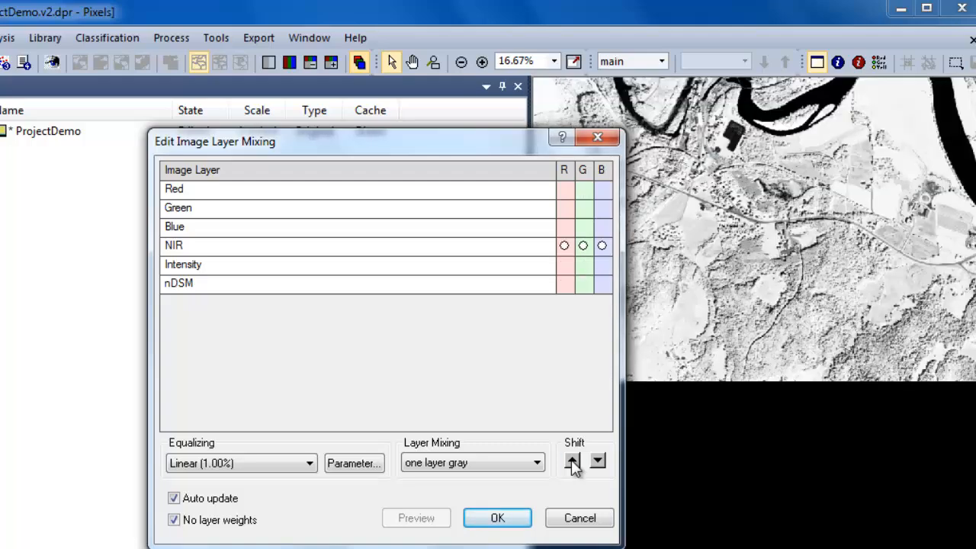
click(573, 460)
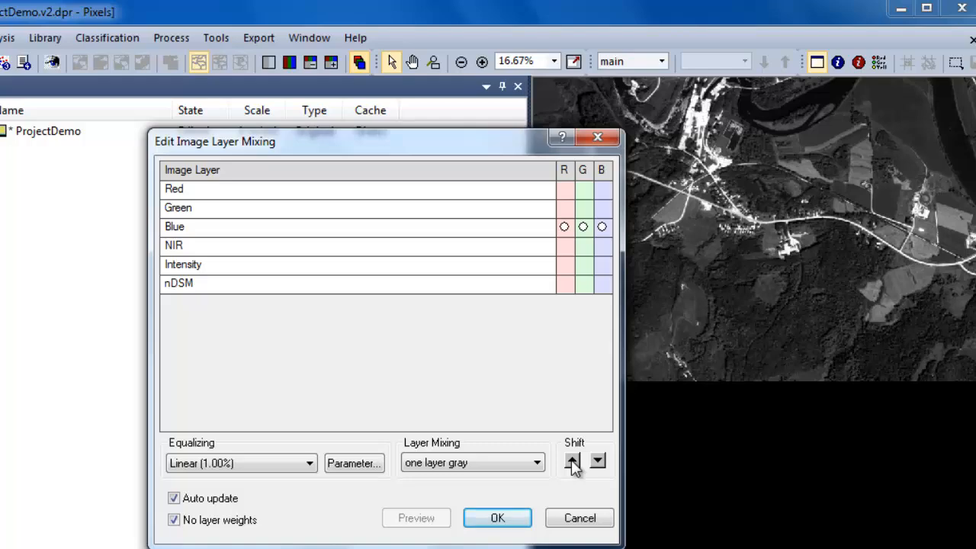
click(573, 461)
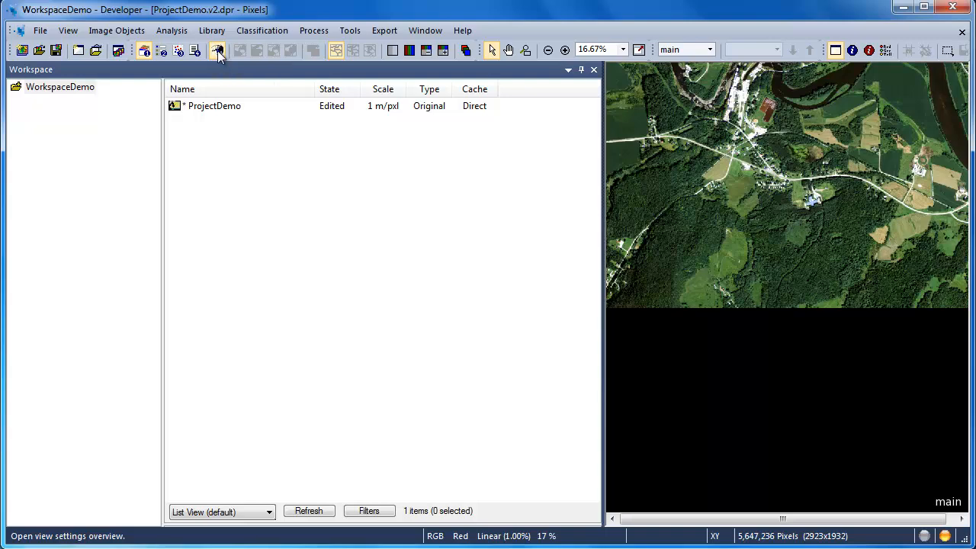
Step: Preview the Hydrology thematic layer, switch back to image data and close View Settings
click(217, 48)
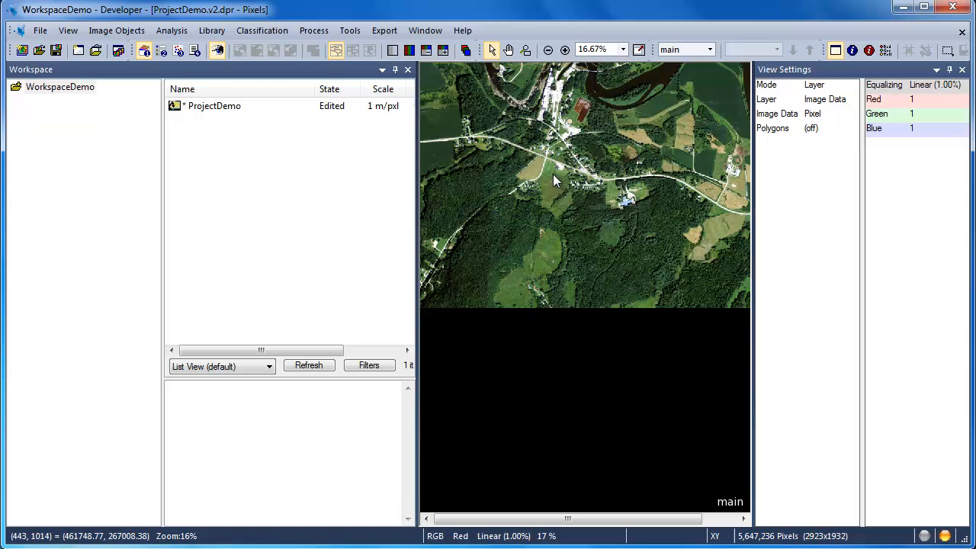
click(811, 99)
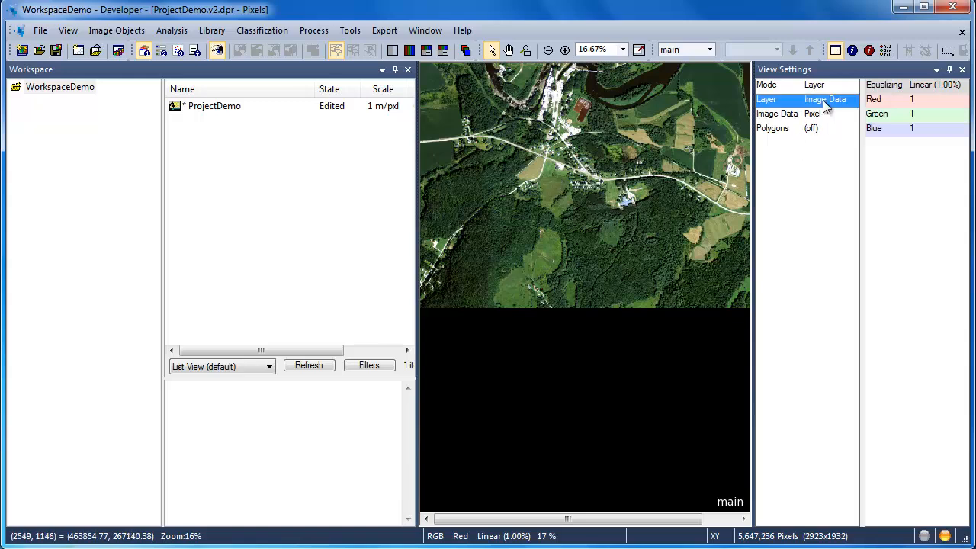
click(826, 99)
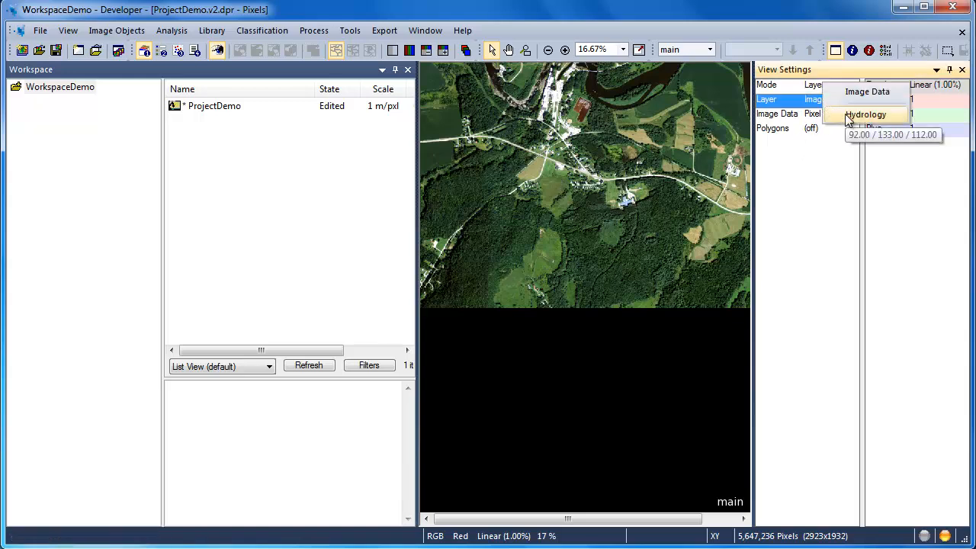
click(865, 114)
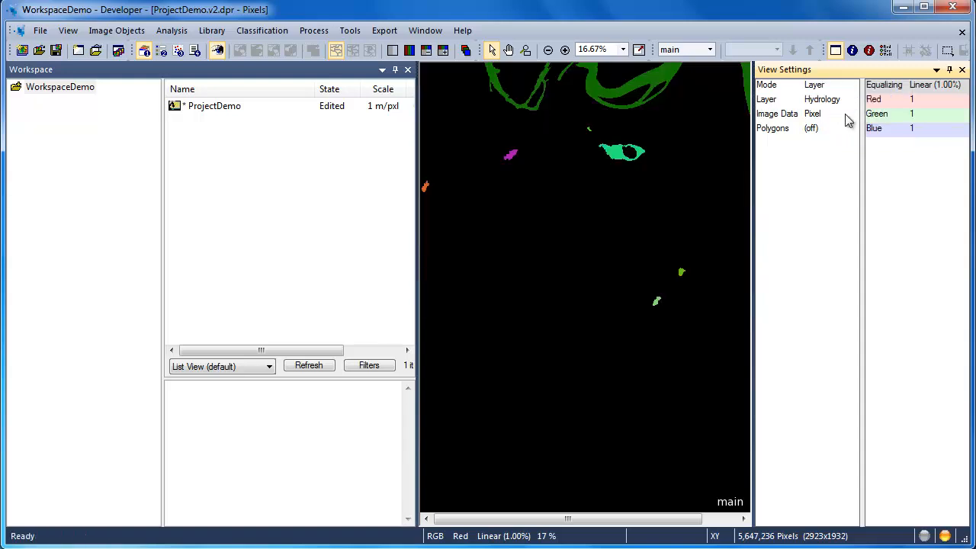
mouse_move(831, 104)
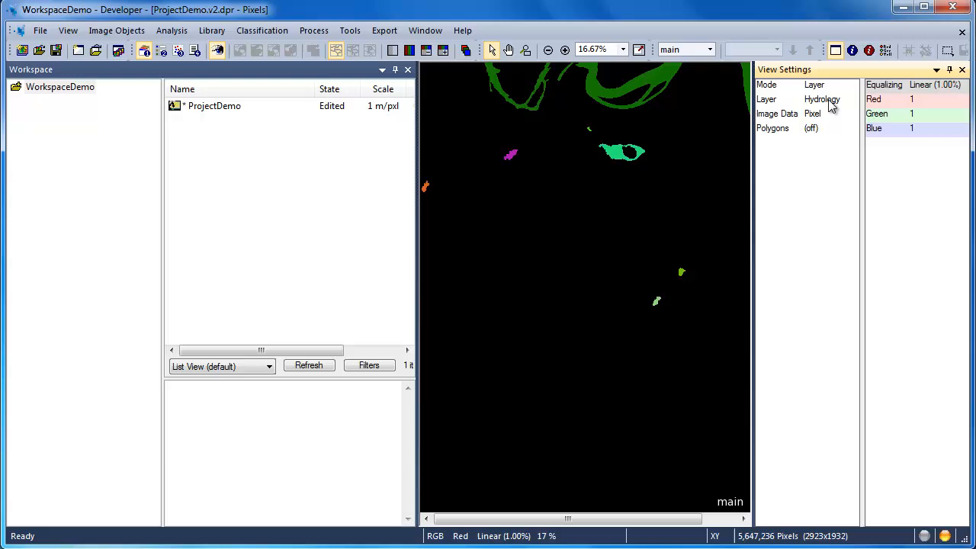
click(822, 99)
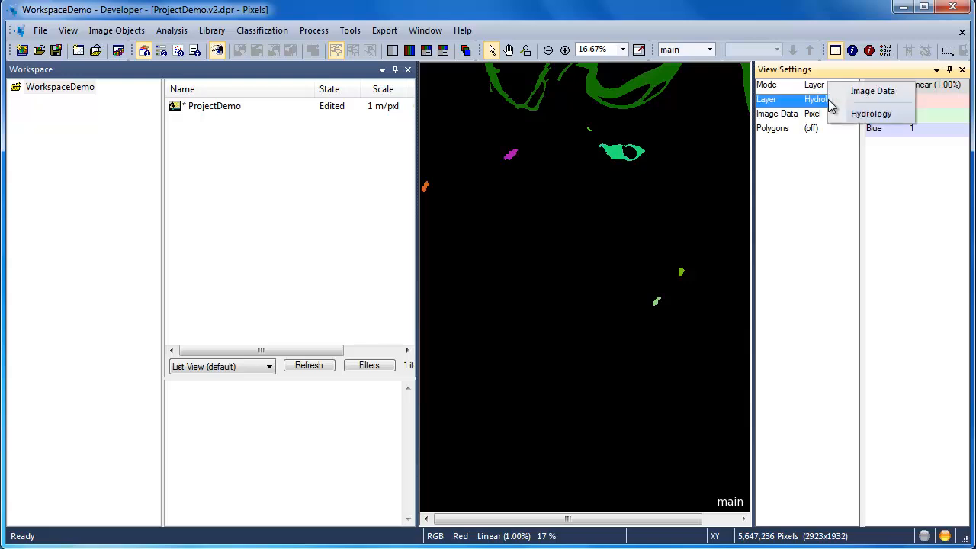
mouse_move(871, 91)
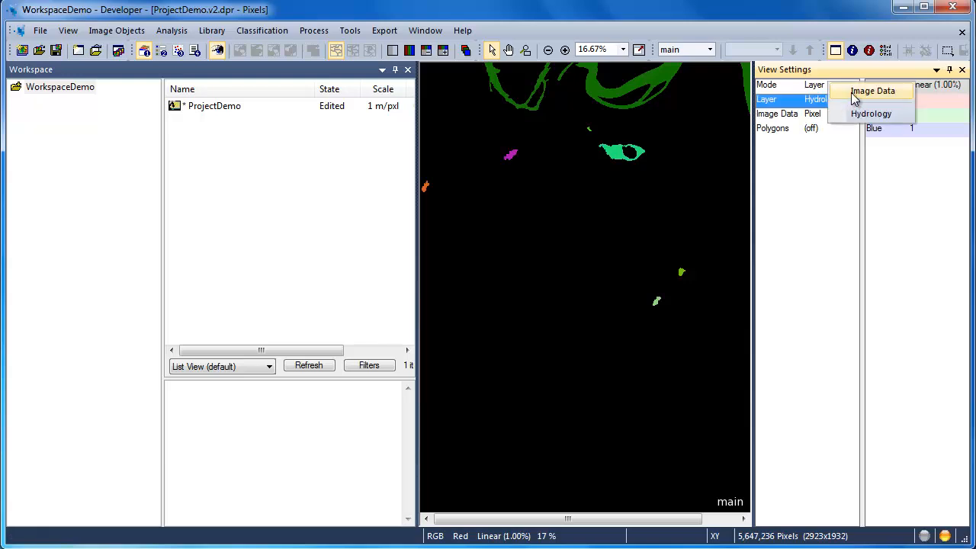
click(872, 91)
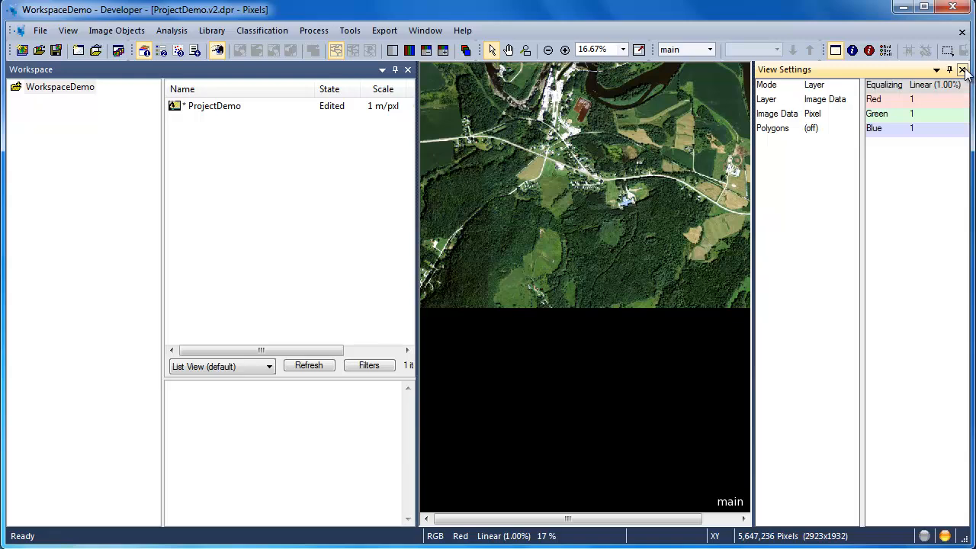
click(963, 70)
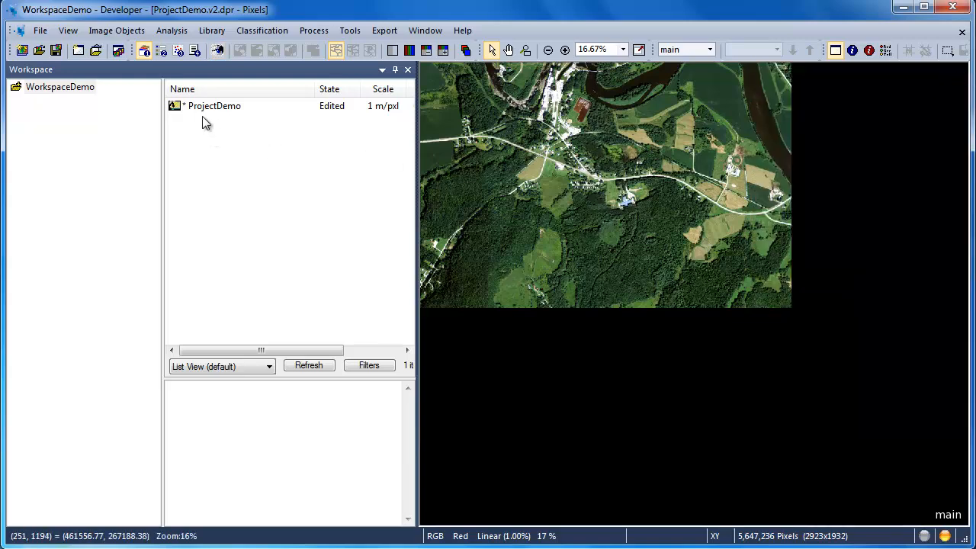
Step: Modify ProjectDemo, accept its settings and save the changes as version v4
right_click(213, 105)
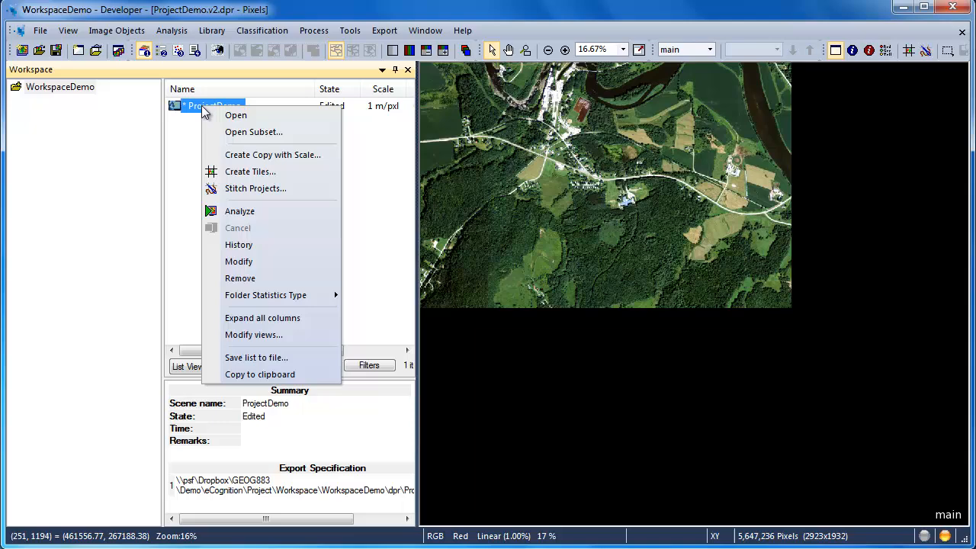
mouse_move(237, 262)
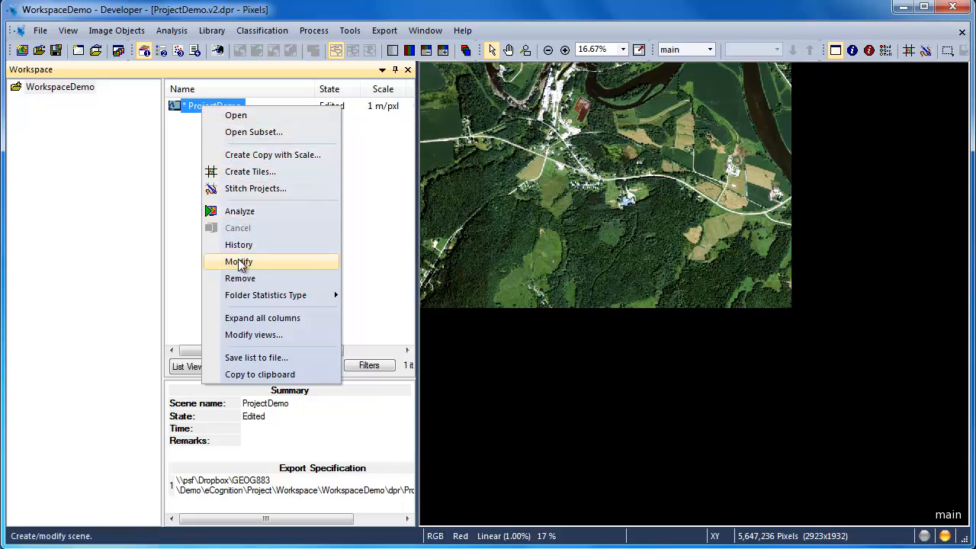
click(237, 262)
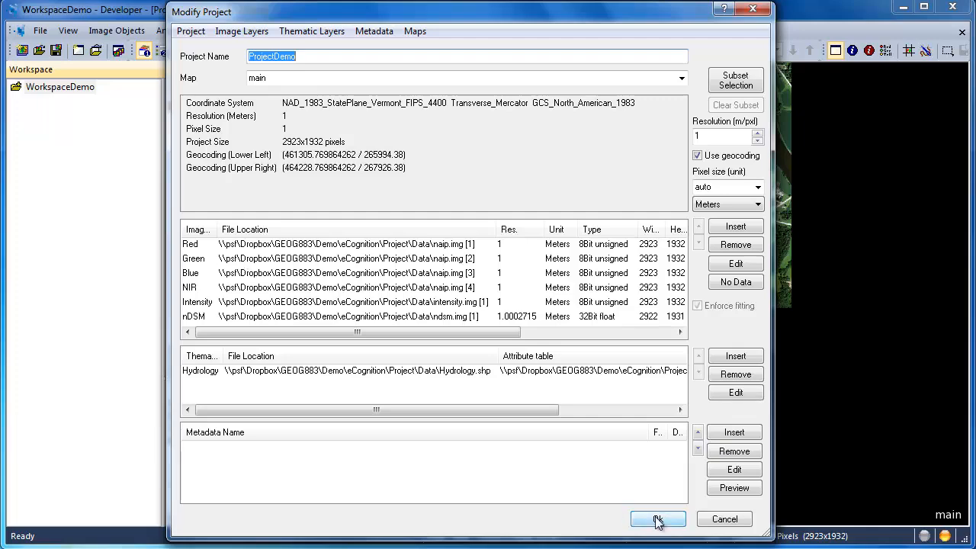
click(657, 518)
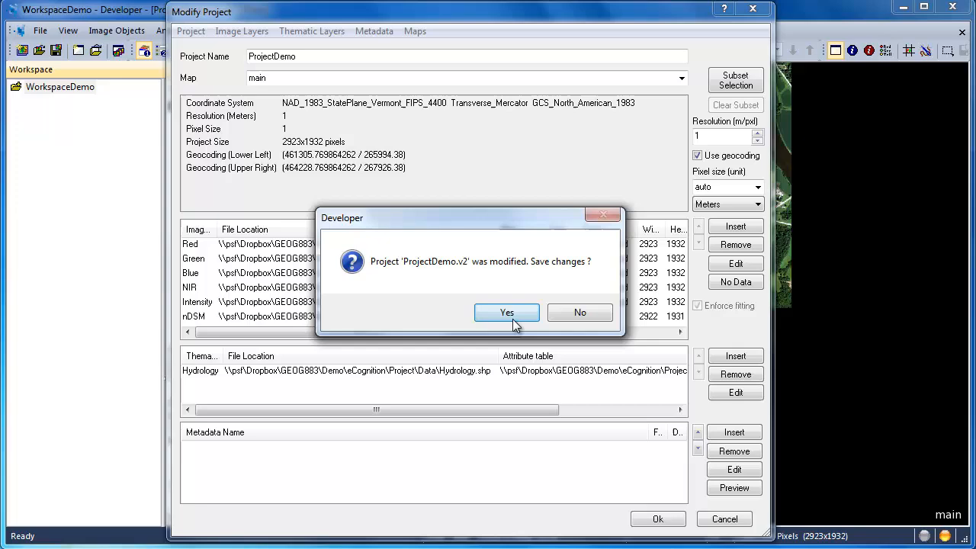
click(506, 313)
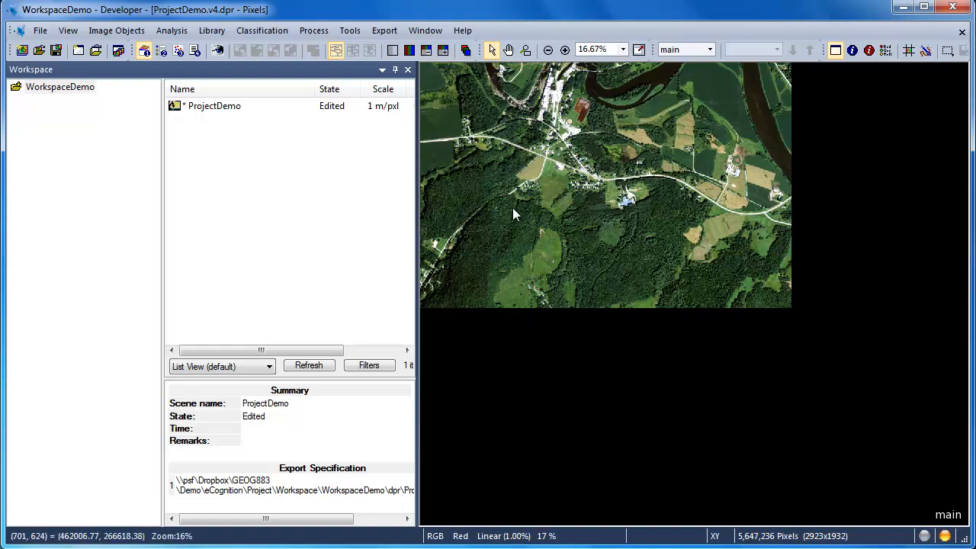
Step: Zoom the image view in to 100% magnification on the village
click(564, 49)
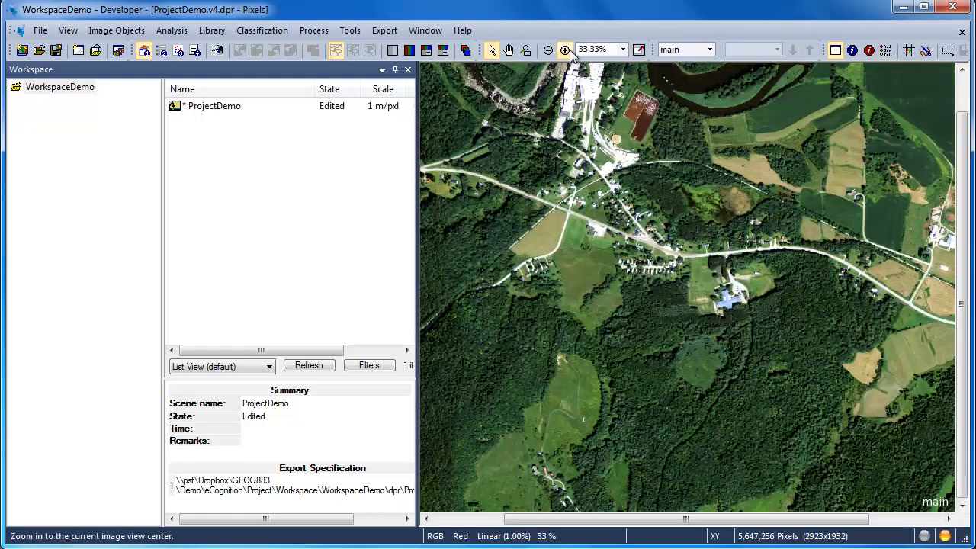
click(564, 49)
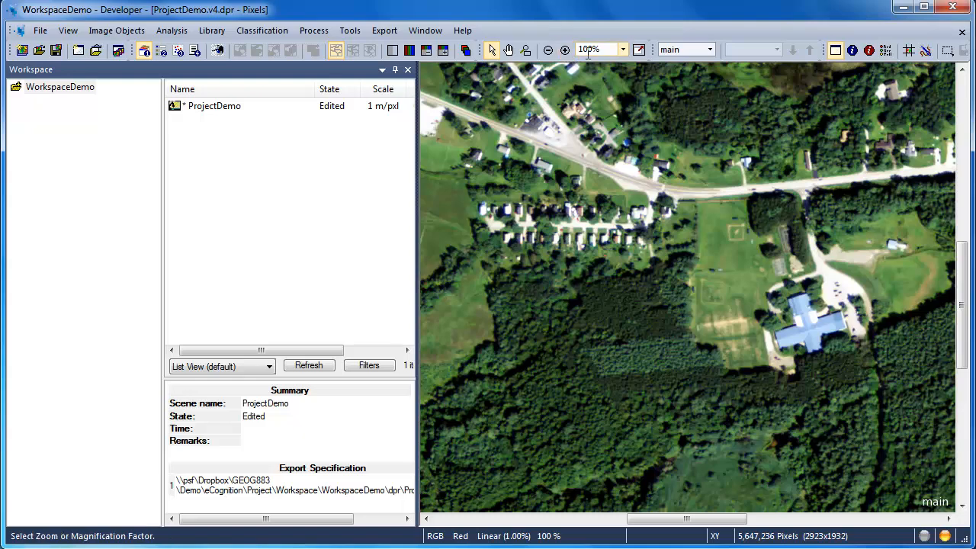
mouse_move(948, 51)
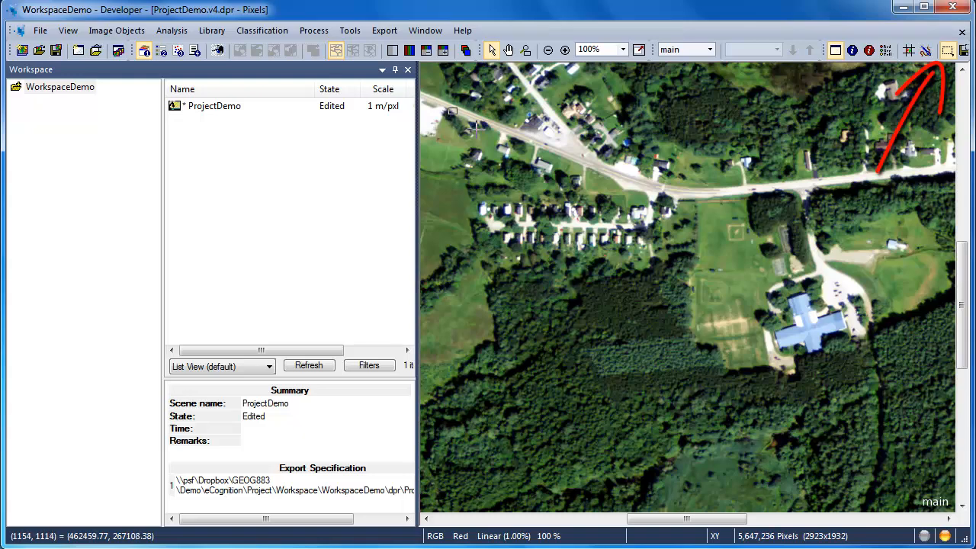
Step: Save a rectangle around the village houses as a workspace subset, then pan to the river
drag(449, 110, 729, 321)
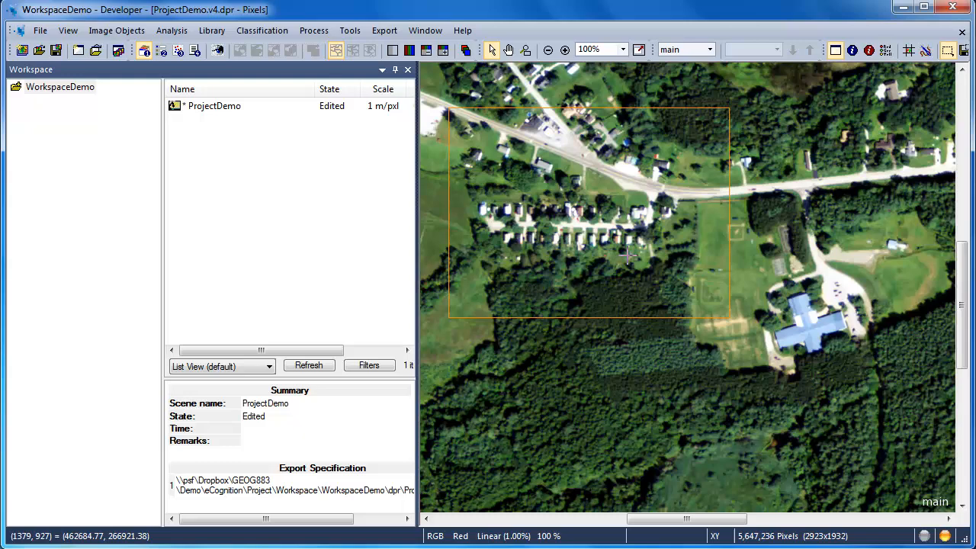
right_click(628, 259)
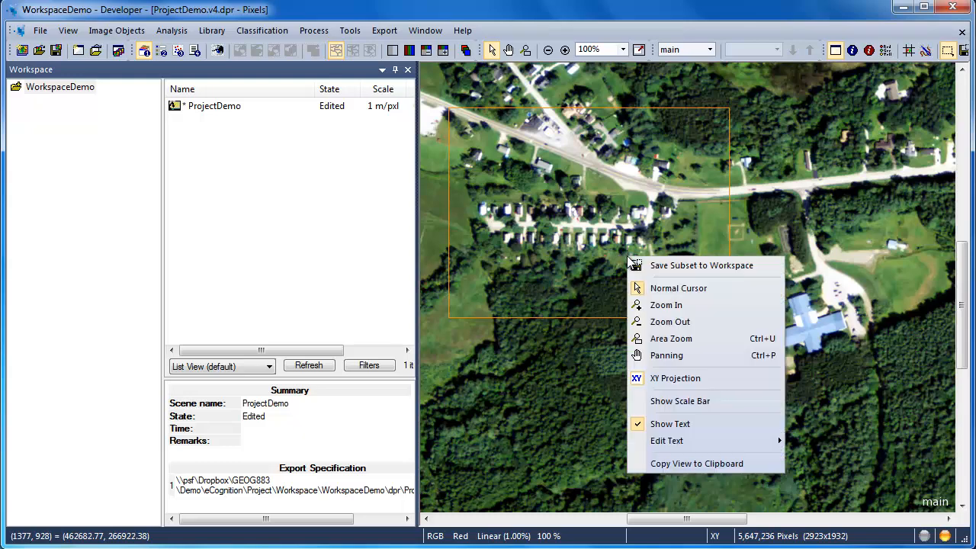
click(701, 265)
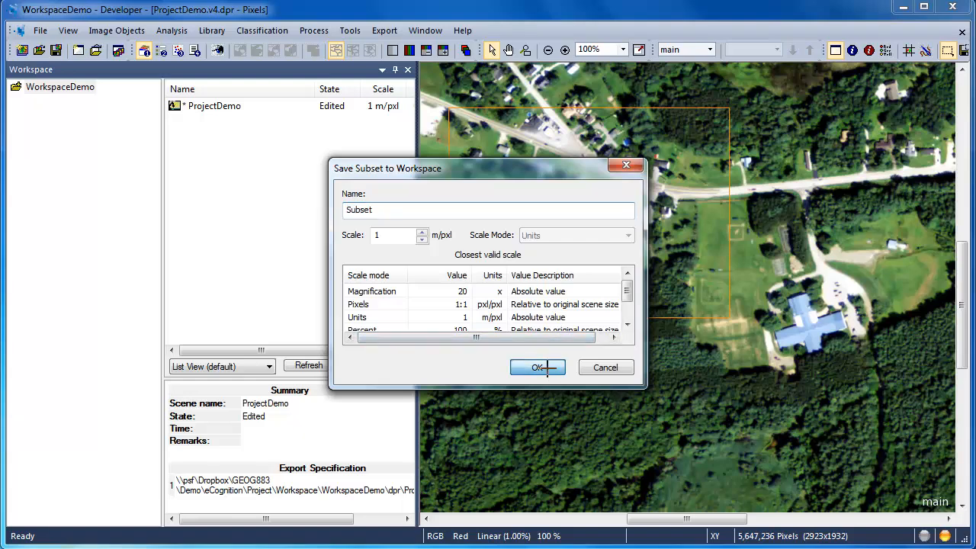
click(536, 365)
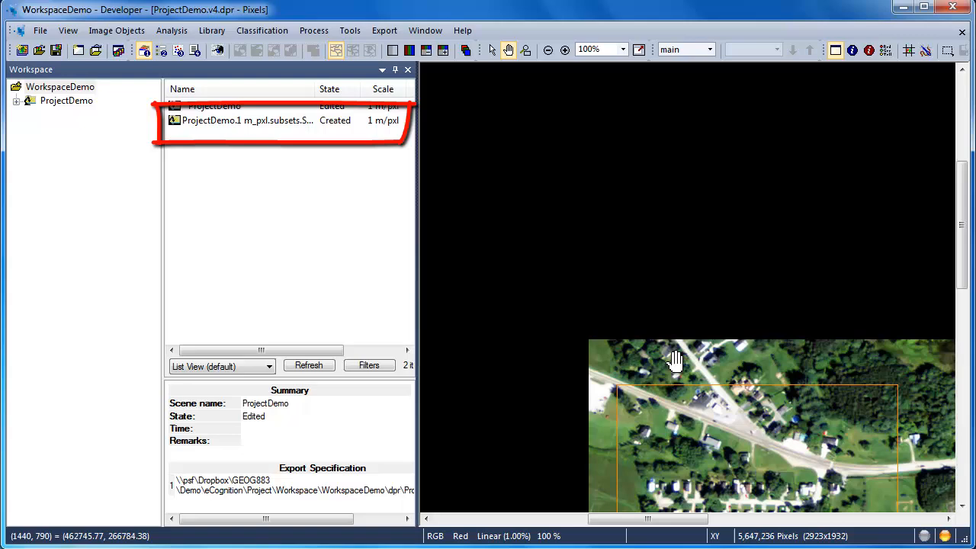
drag(674, 358, 561, 343)
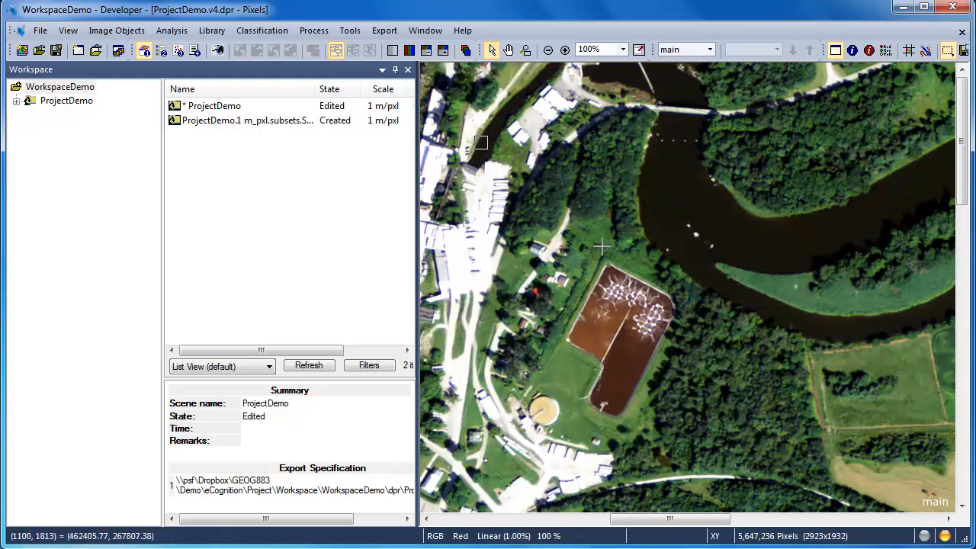
Step: Save a rectangle around the river bend and pond as Subset 2
drag(480, 142, 796, 390)
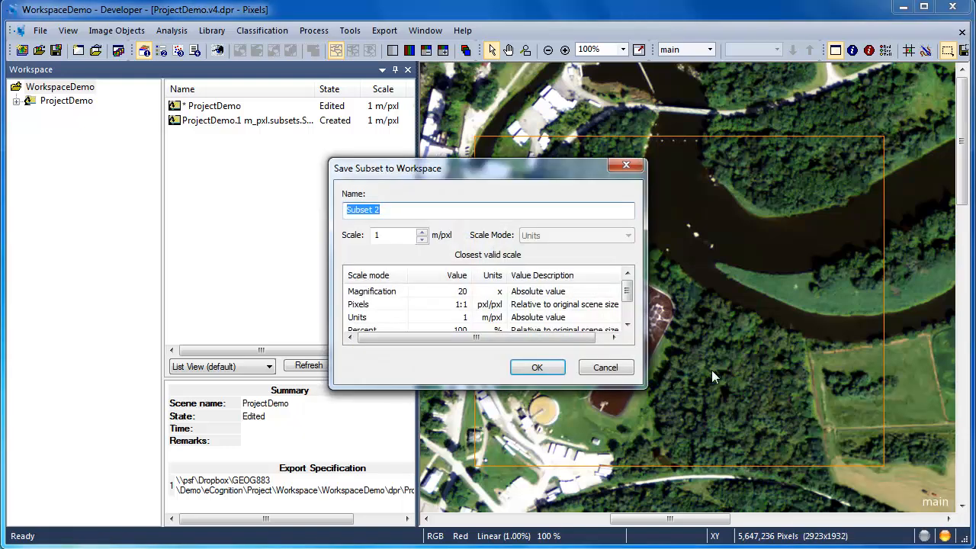
click(537, 366)
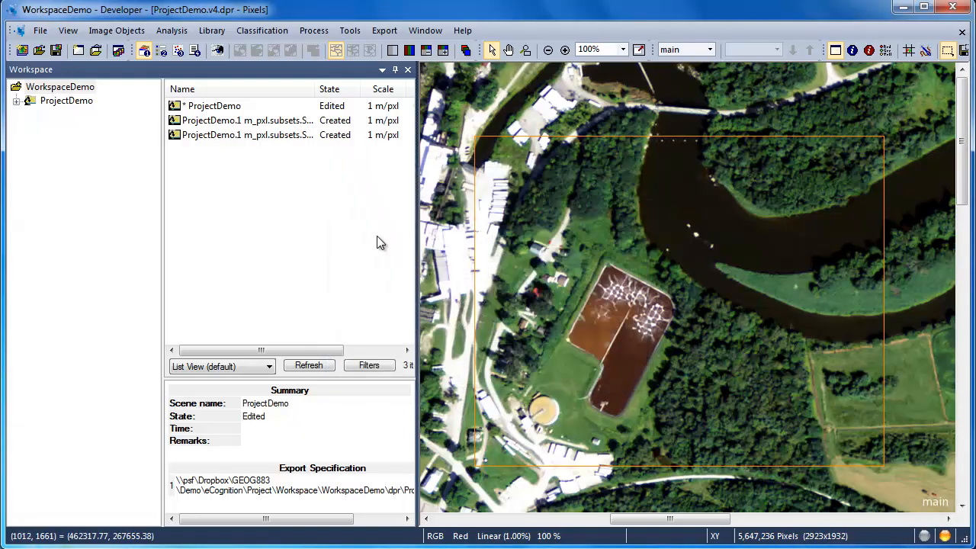
click(244, 120)
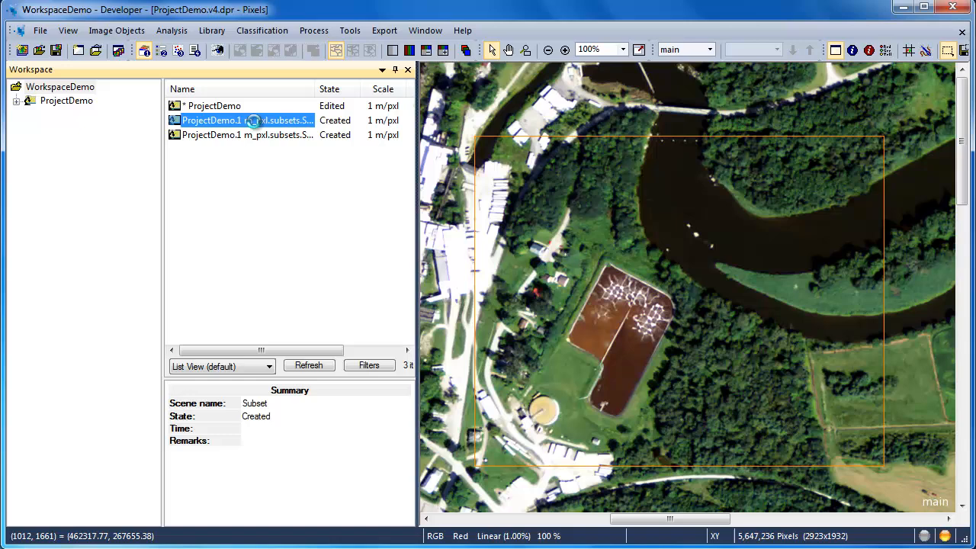
Step: Open Subset 2 and the village subset, each as its own project in the viewer
double_click(244, 135)
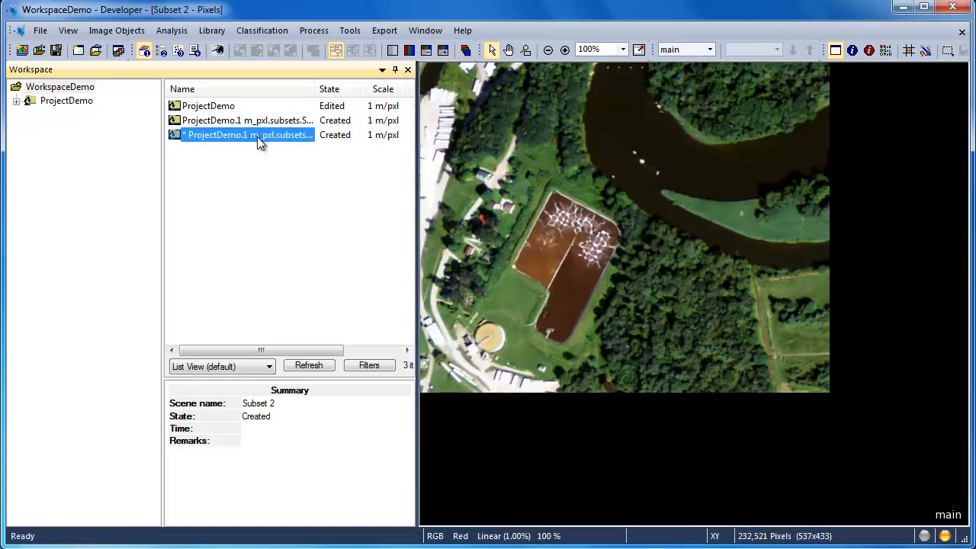
click(244, 120)
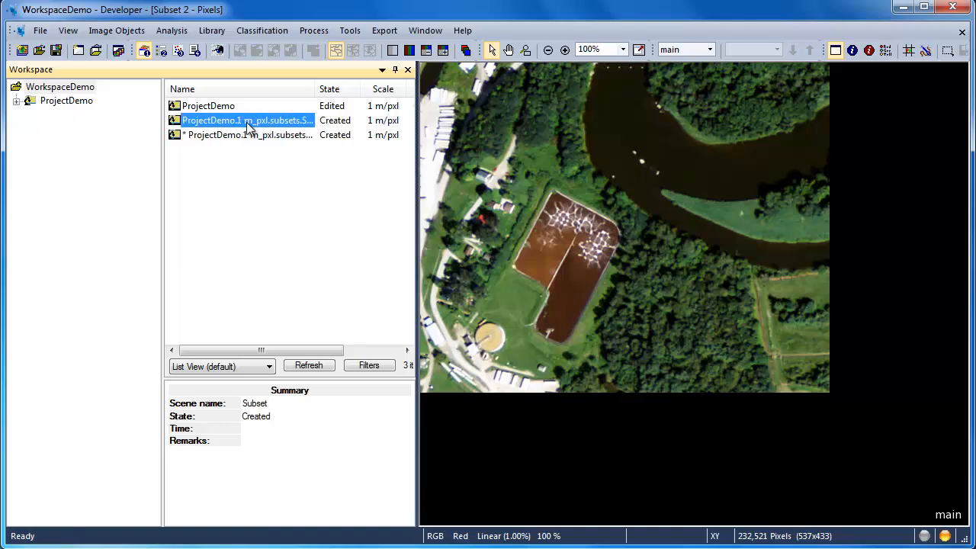
click(207, 105)
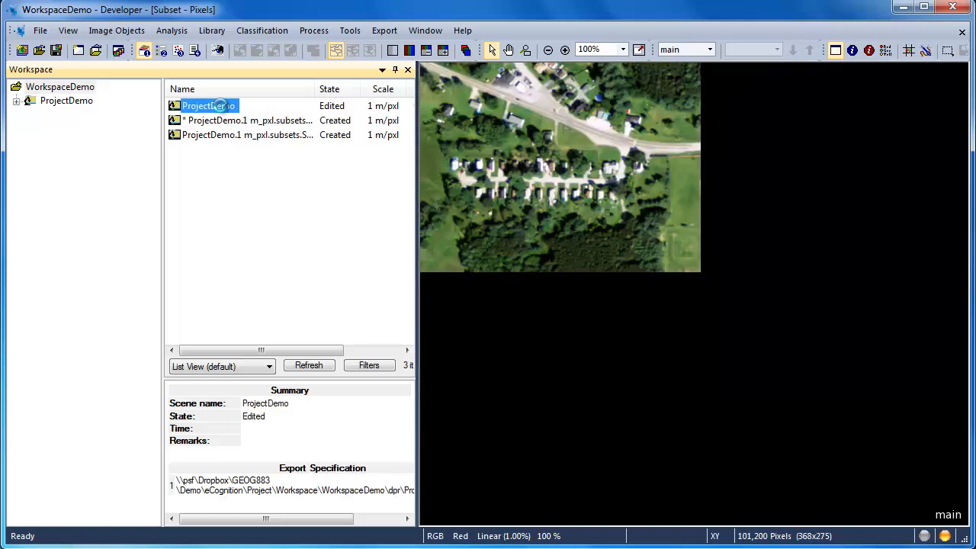
double_click(207, 105)
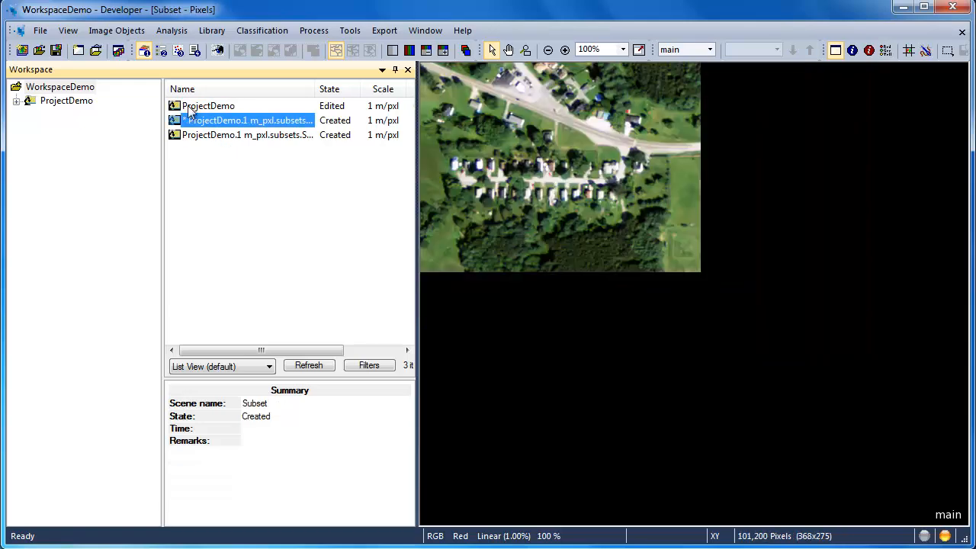
double_click(250, 119)
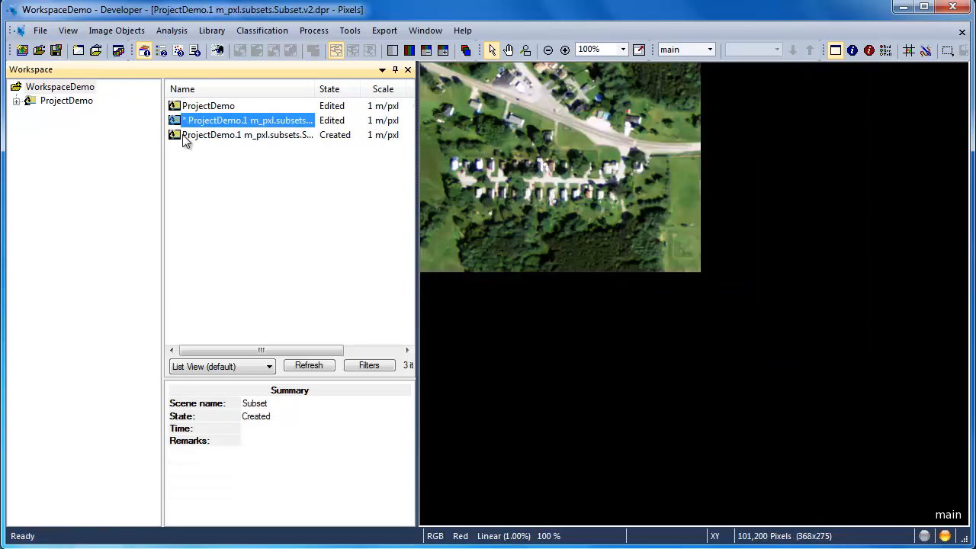
double_click(247, 134)
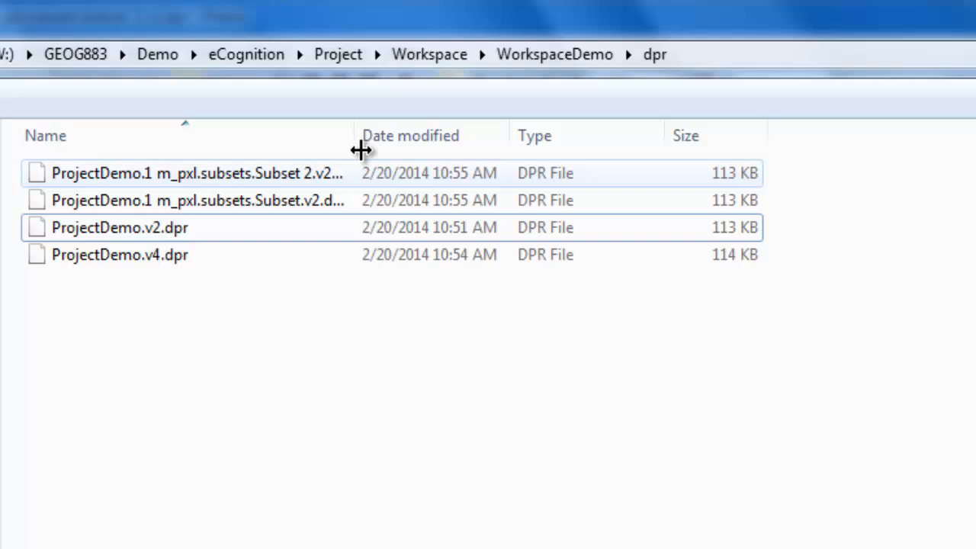
Step: Widen the Name column so the subset .dpr file names read in full
drag(359, 151, 429, 151)
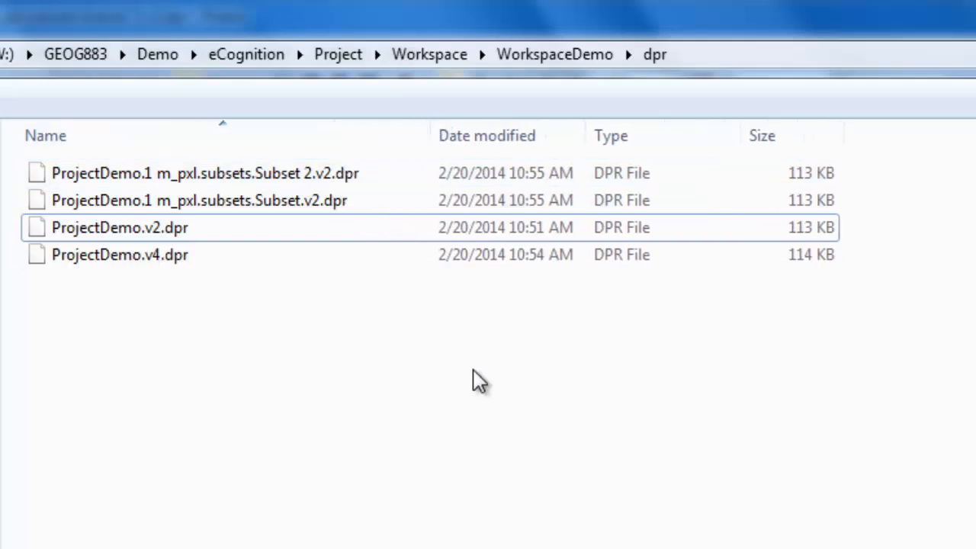
mouse_move(485, 470)
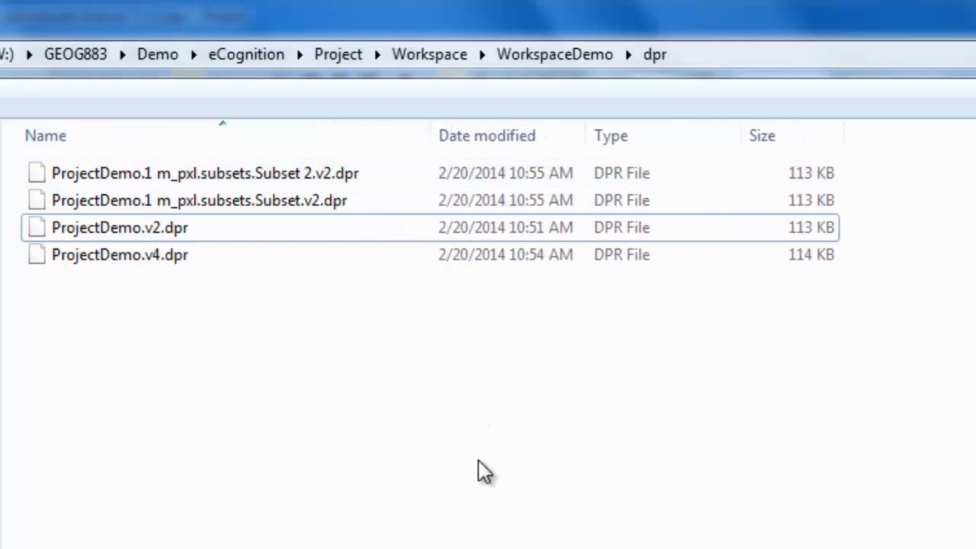